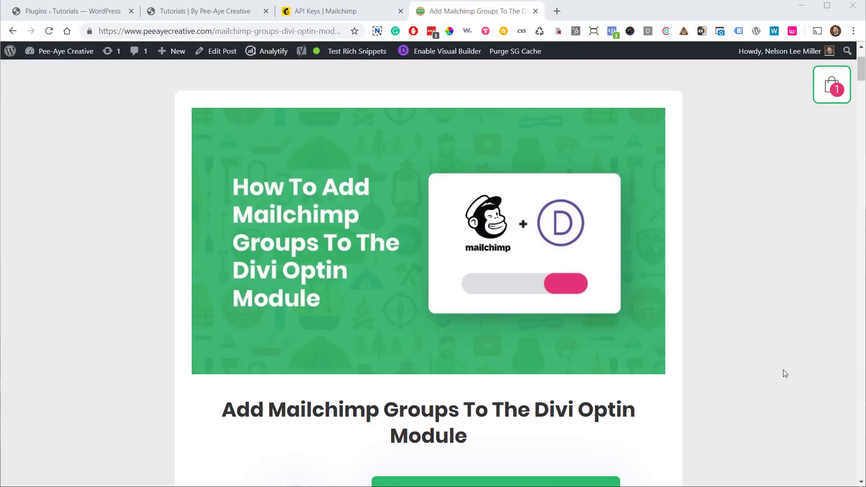
mouse_move(786, 322)
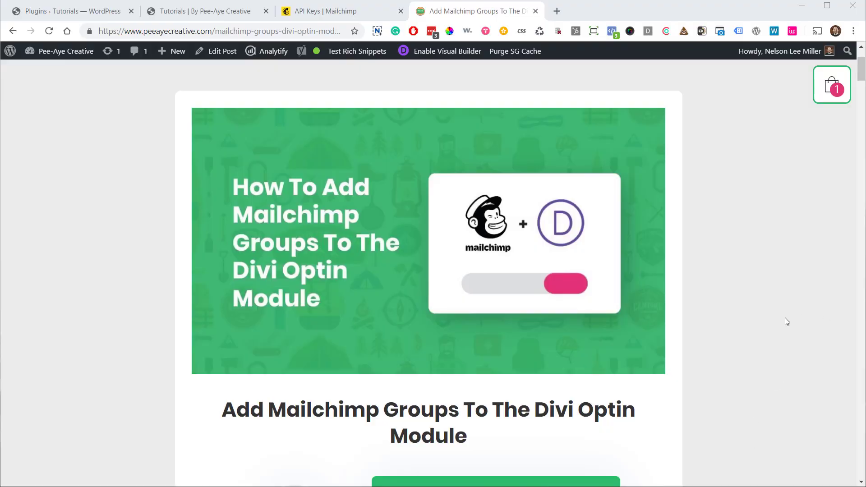
Switch to the Mailchimp tab and go to the Audience dashboard for Pee-Aye Creative Demos.
scroll("down", 3)
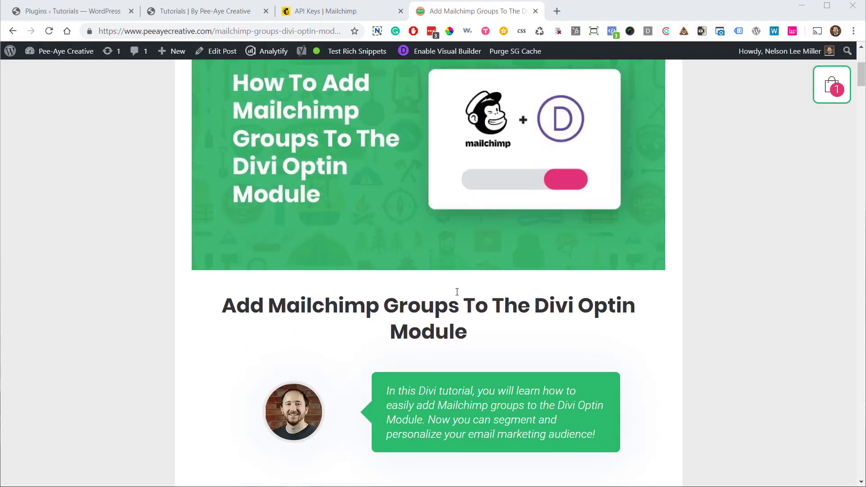
scroll("down", 3)
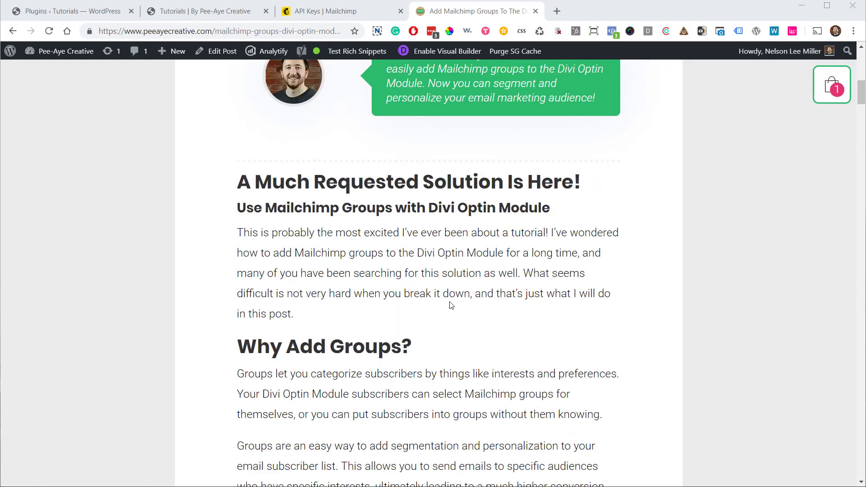
scroll("down", 3)
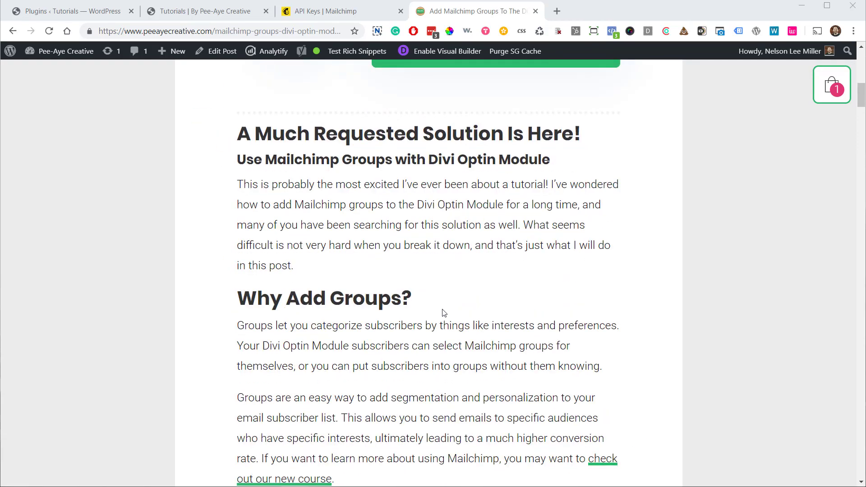
scroll("up", 3)
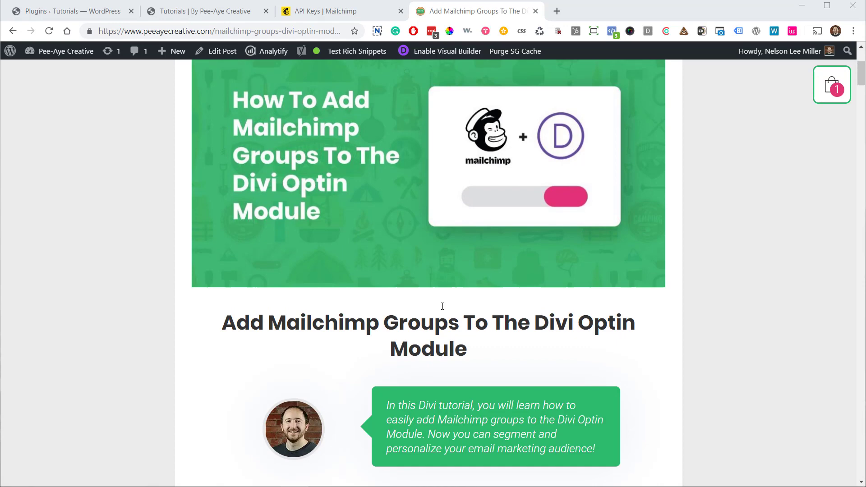
mouse_move(443, 306)
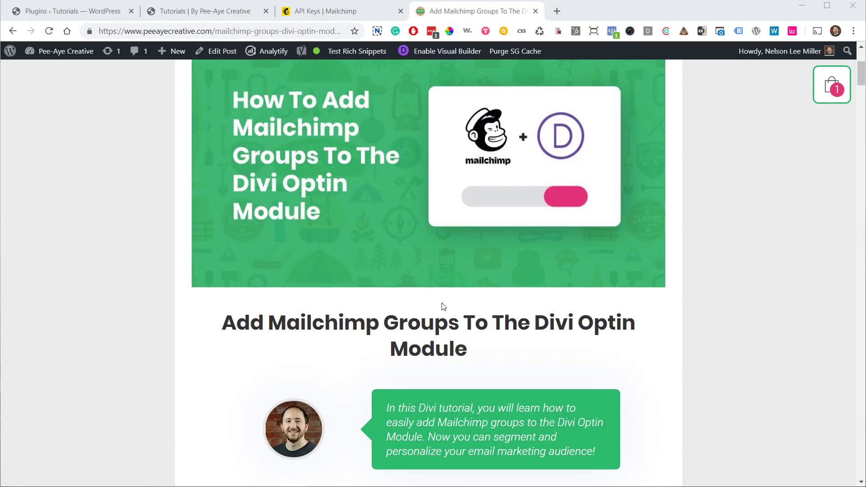
mouse_move(448, 306)
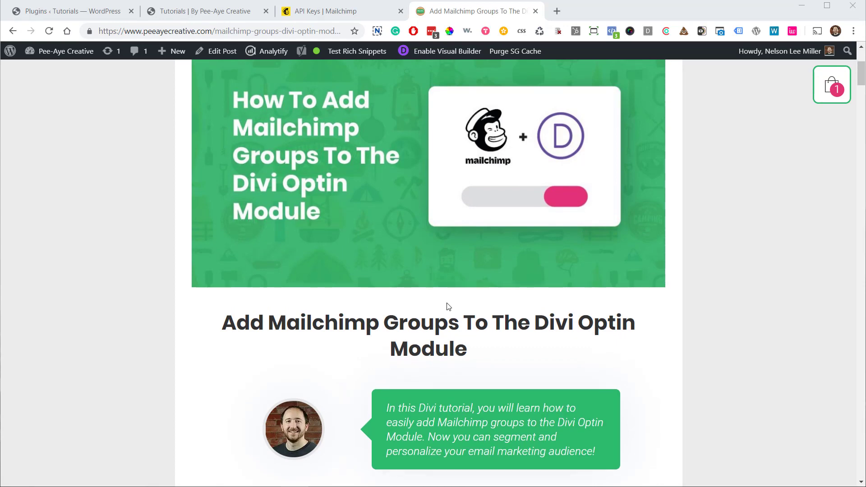
mouse_move(406, 76)
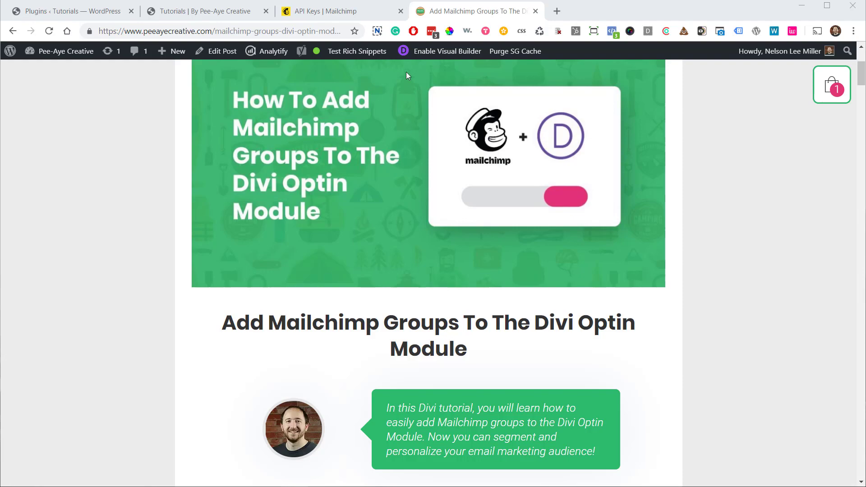
left_click(320, 11)
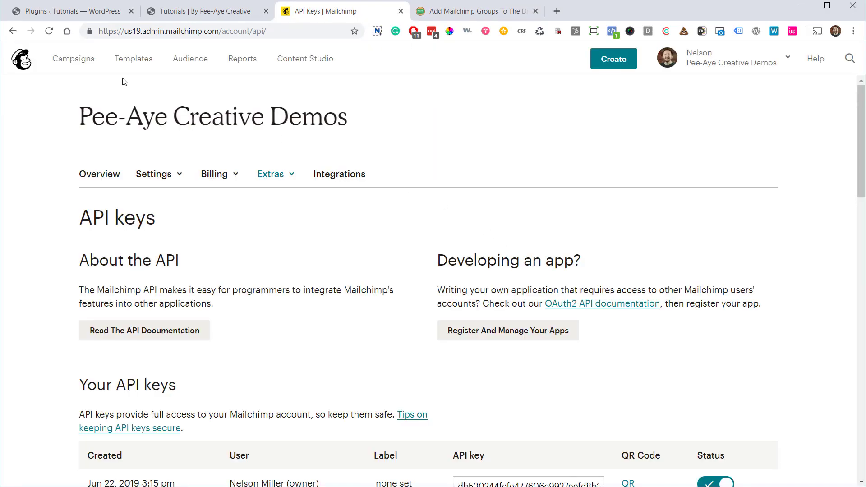
mouse_move(79, 69)
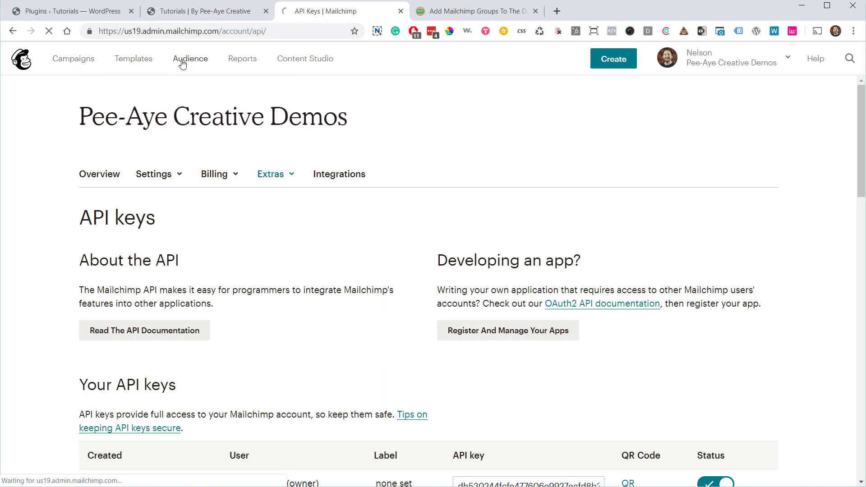
left_click(189, 59)
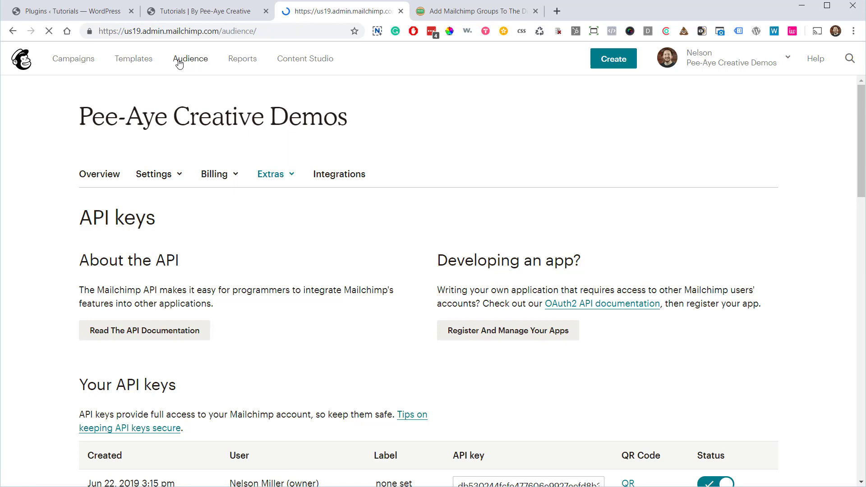
left_click(190, 59)
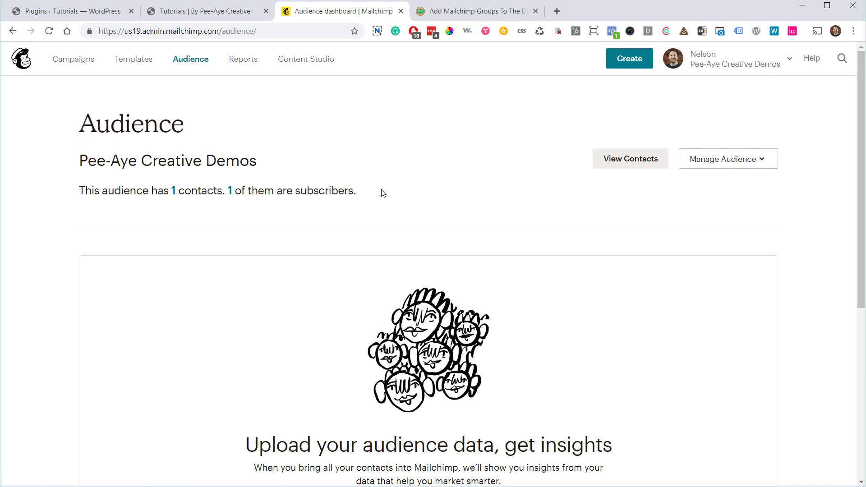
mouse_move(374, 194)
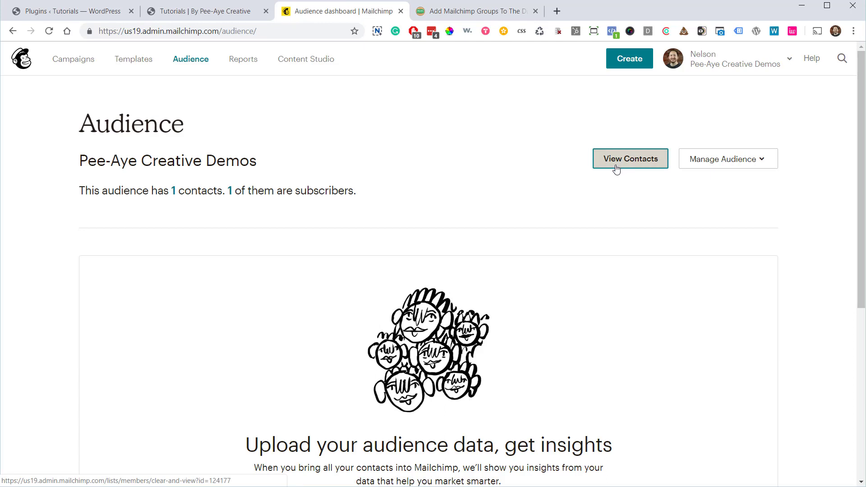
mouse_move(585, 190)
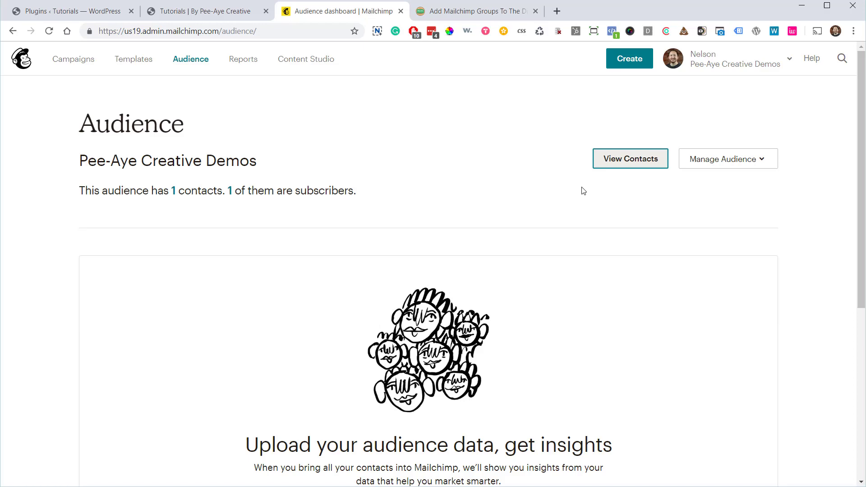
View the audience's contacts and go to Manage contacts > Groups, currently empty.
left_click(629, 158)
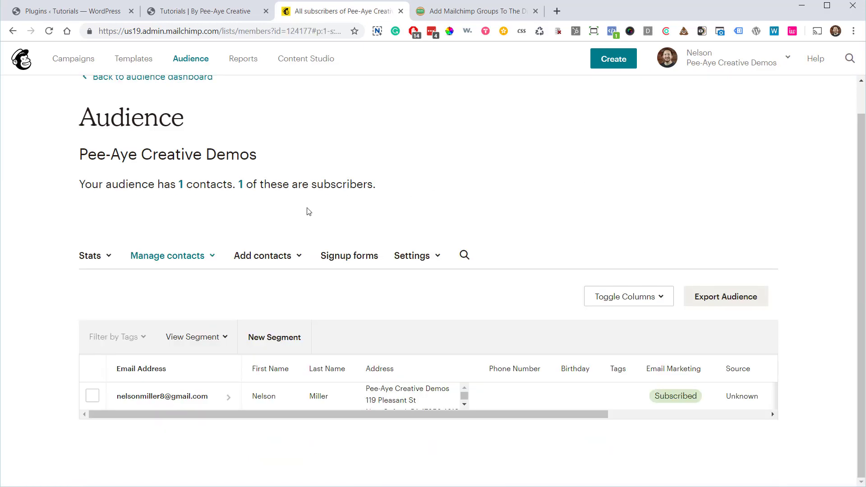
left_click(167, 256)
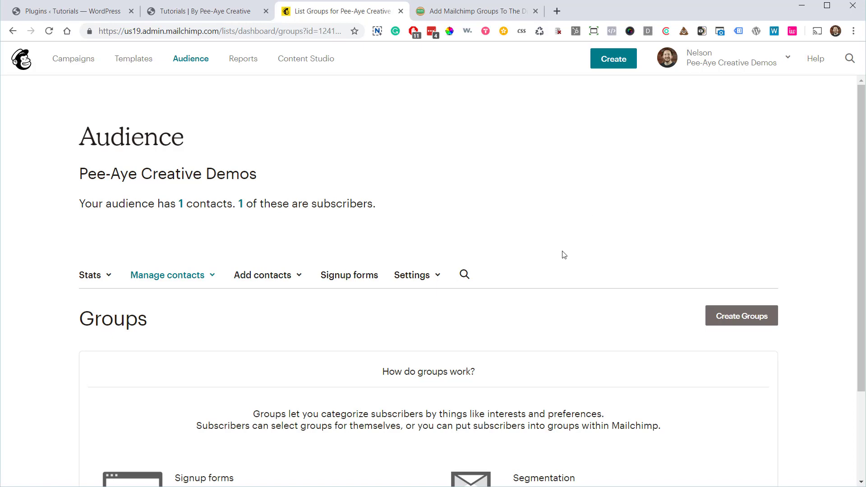
scroll("down", 3)
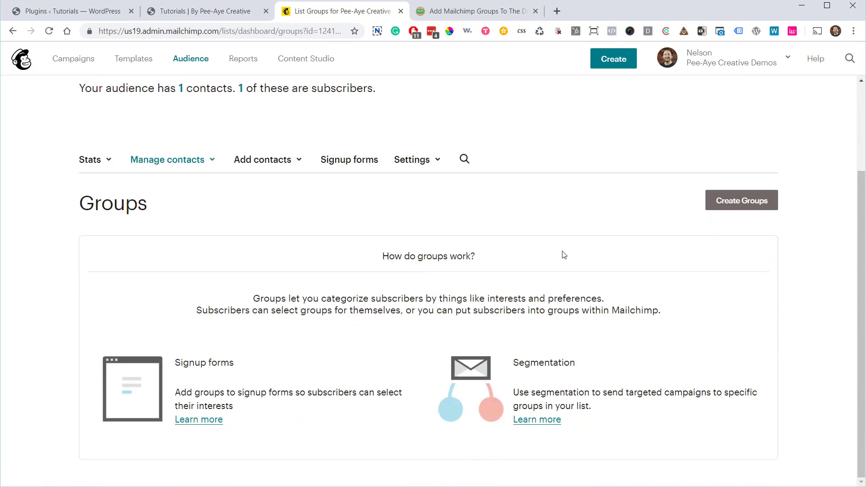
mouse_move(603, 192)
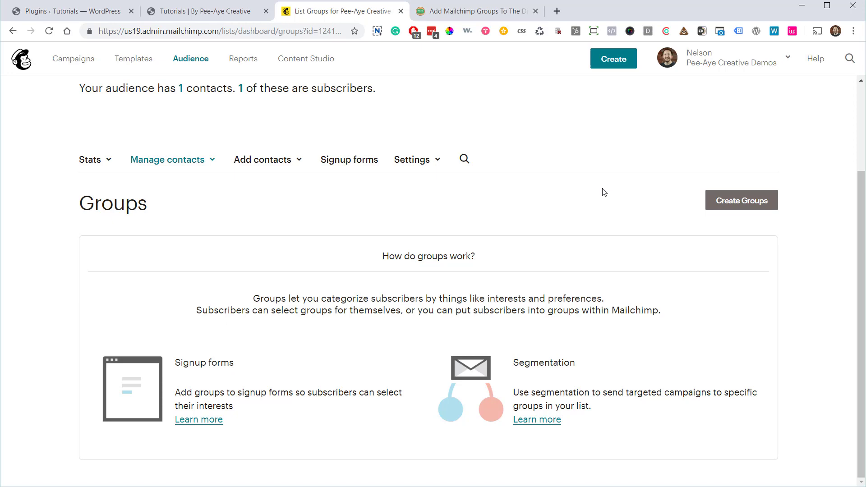
Start Create Groups and scroll to the Group category and Group names fields.
left_click(741, 199)
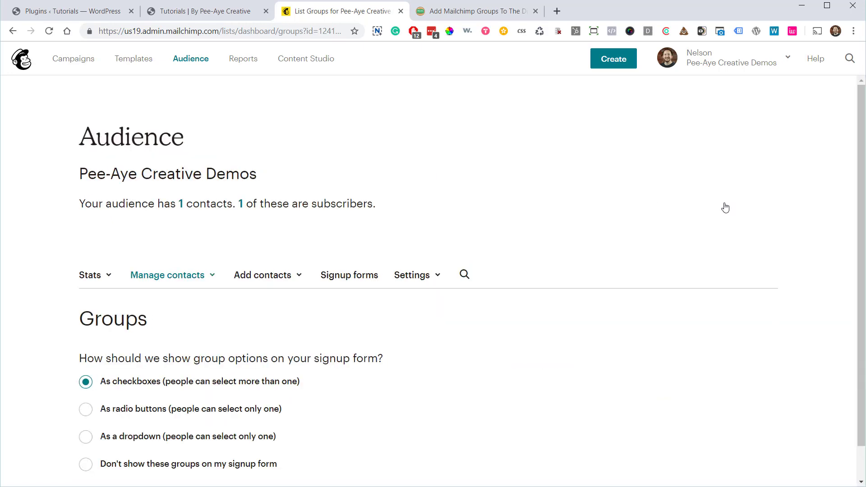
scroll("down", 3)
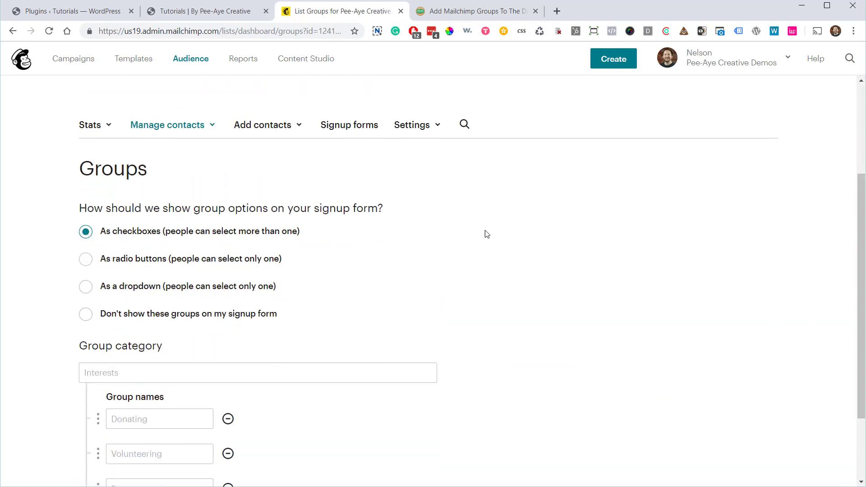
mouse_move(148, 239)
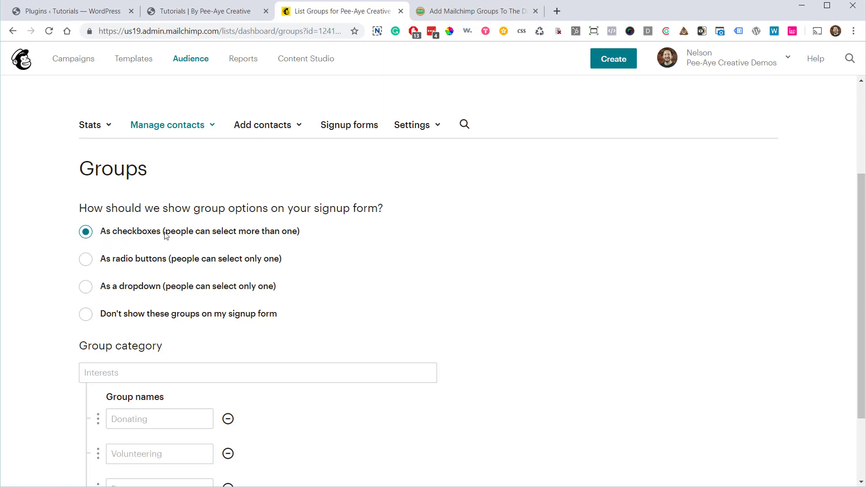
mouse_move(408, 229)
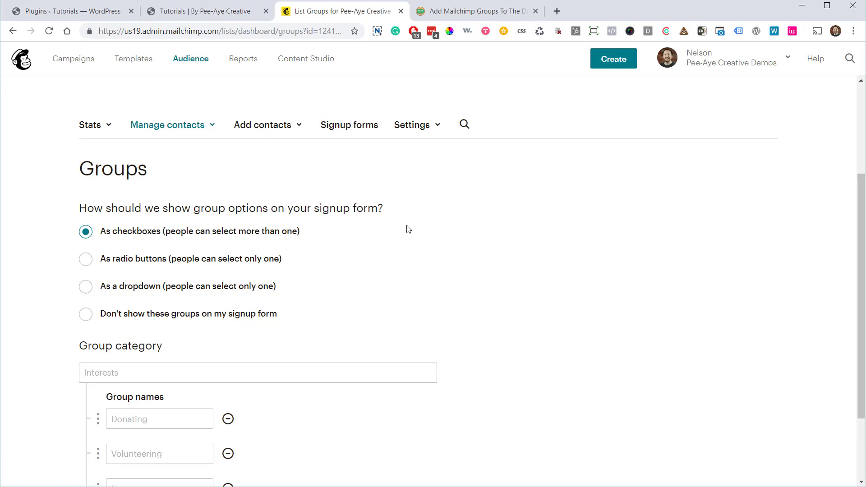
mouse_move(276, 270)
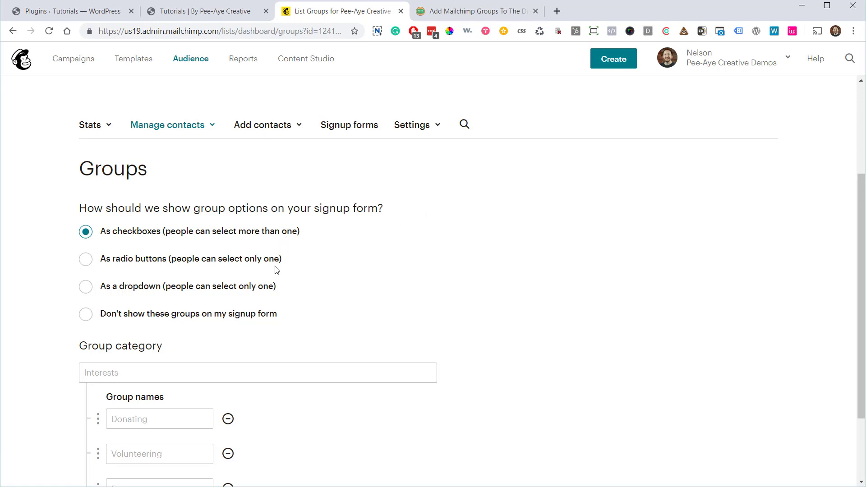
mouse_move(403, 259)
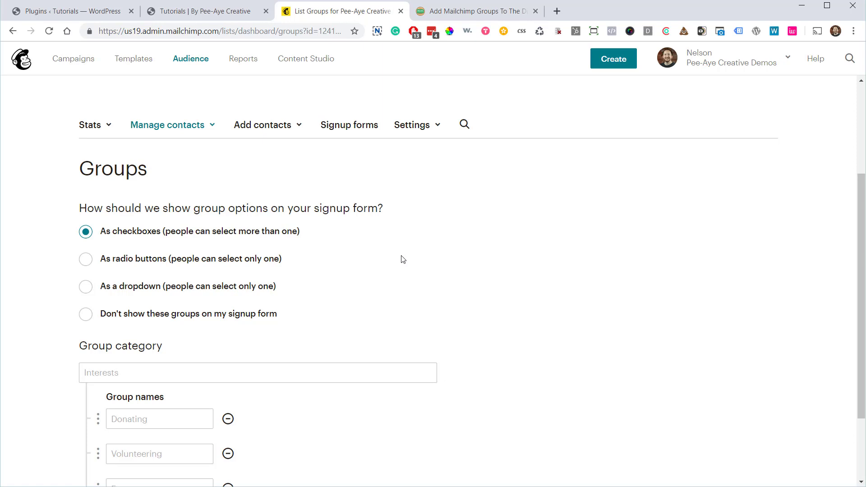
scroll("down", 3)
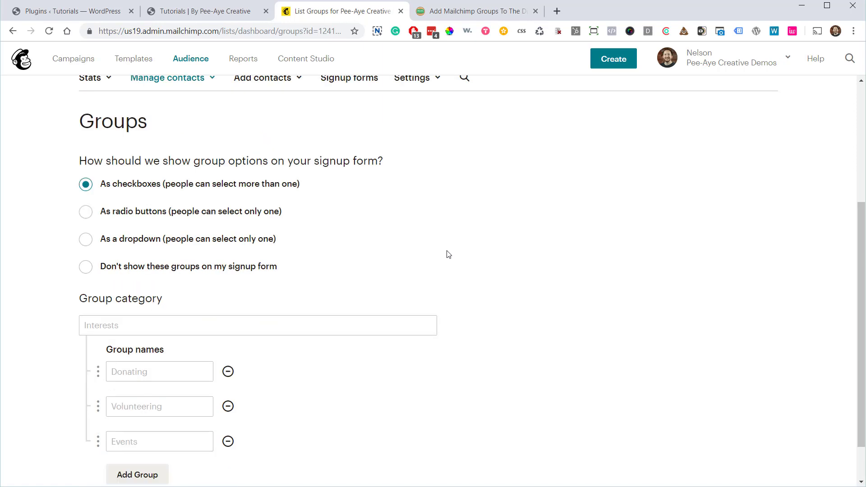
scroll("down", 3)
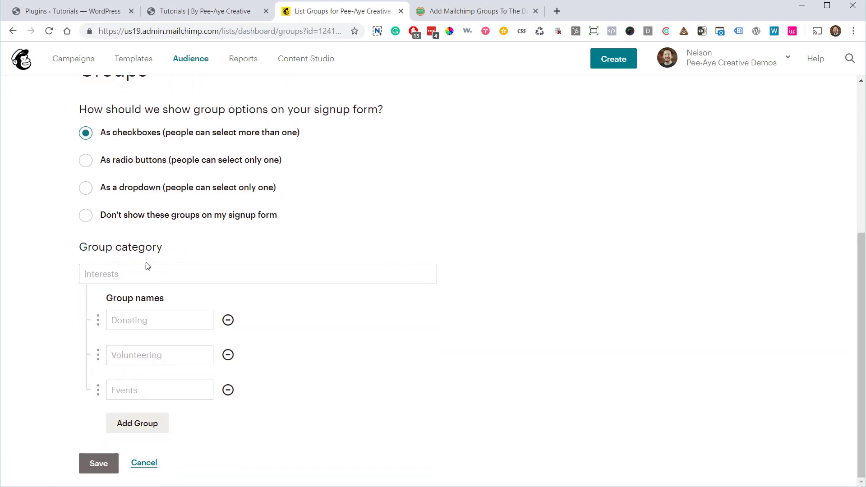
mouse_move(123, 308)
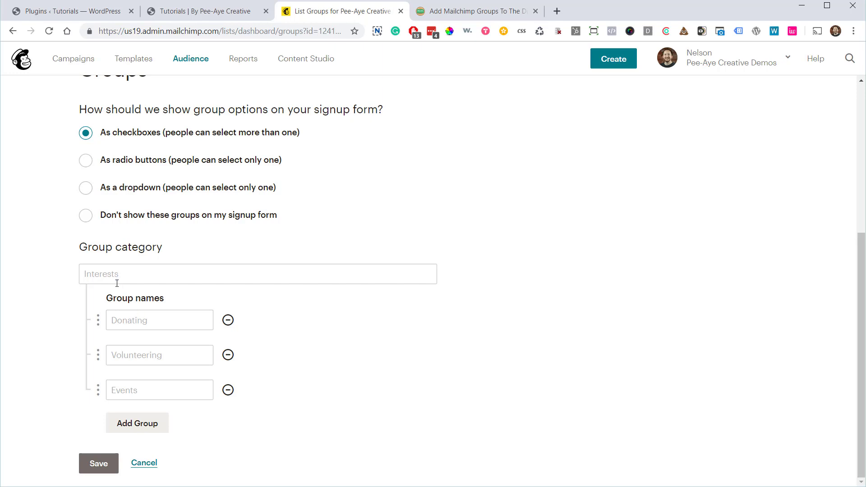
Name the category 'Demo Category' and remove the Volunteering and Events fields, leaving Demo Group 1.
left_click(256, 273)
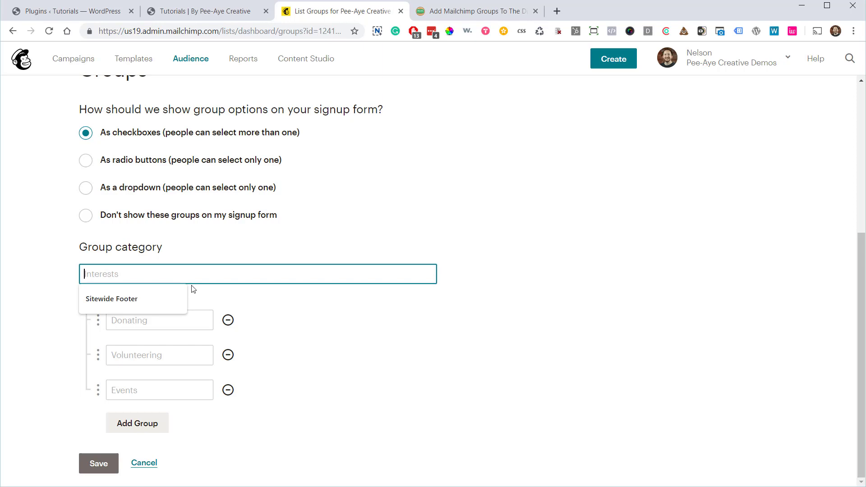
mouse_move(216, 280)
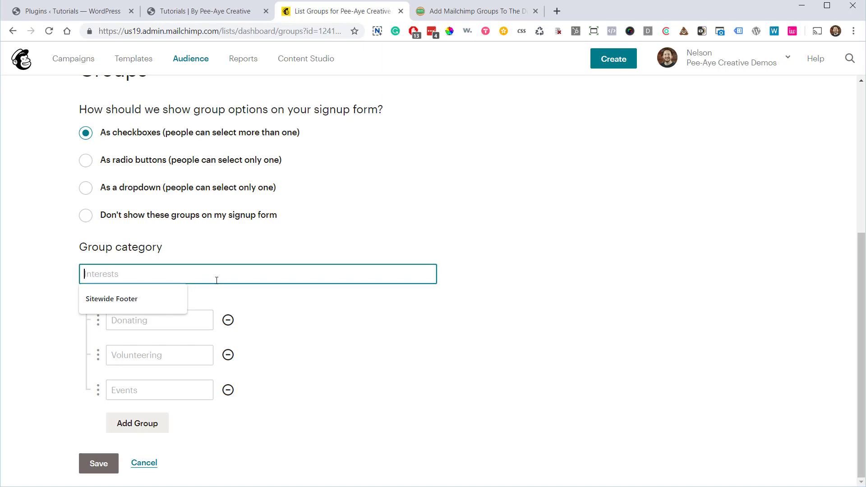
type("Demo Ca")
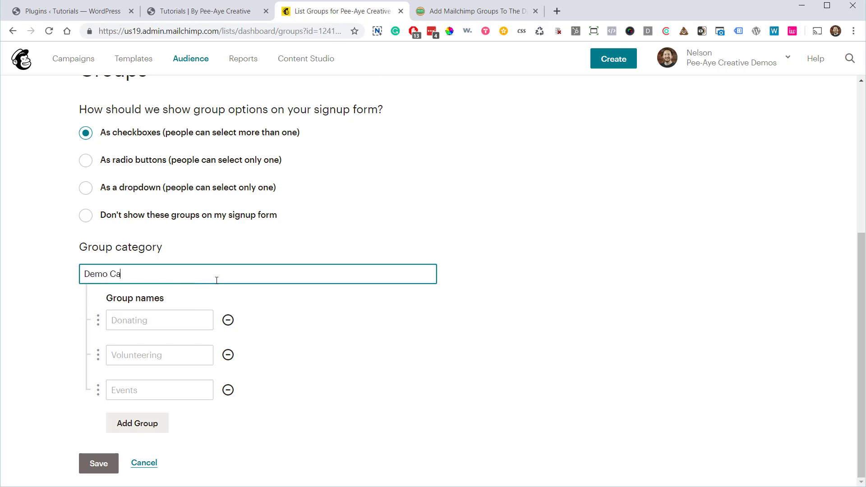
type("tegory")
left_click(160, 320)
type("Demo Group 1")
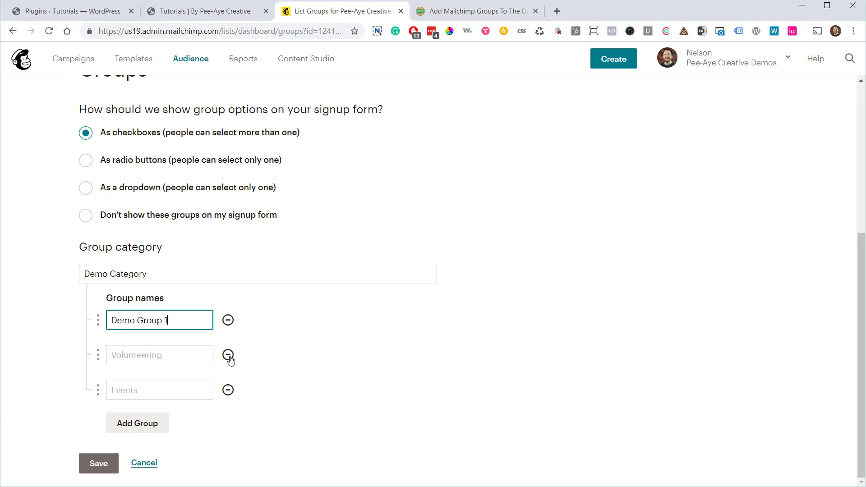
left_click(227, 355)
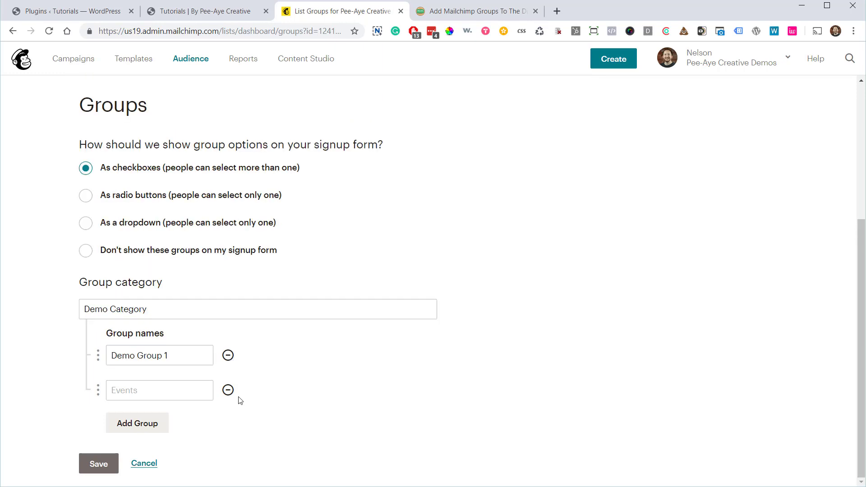
left_click(227, 389)
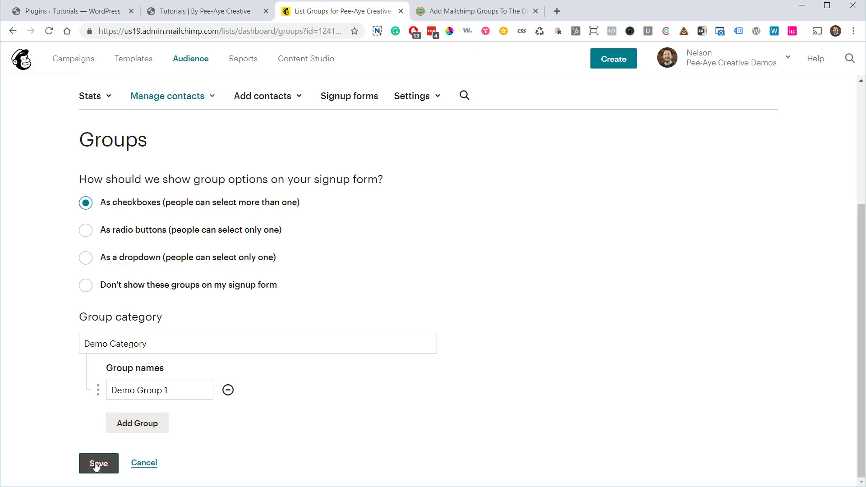
Save Demo Category and dismiss the confirmation with Done For Now.
left_click(99, 463)
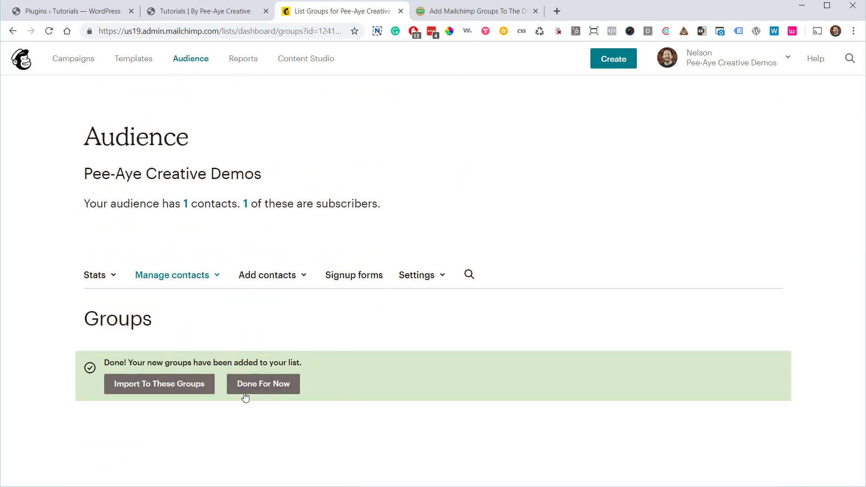
left_click(263, 384)
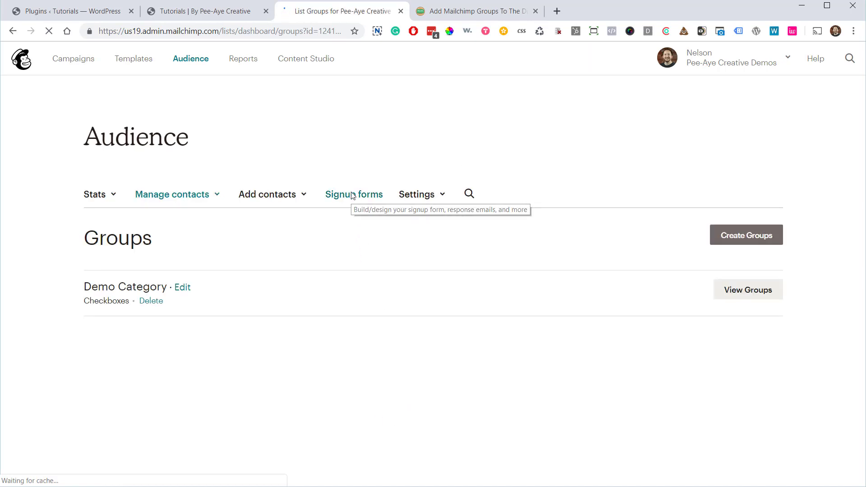
Go to Signup forms > Form builder and review the Demo Category checkbox field with Demo Group 1.
left_click(353, 194)
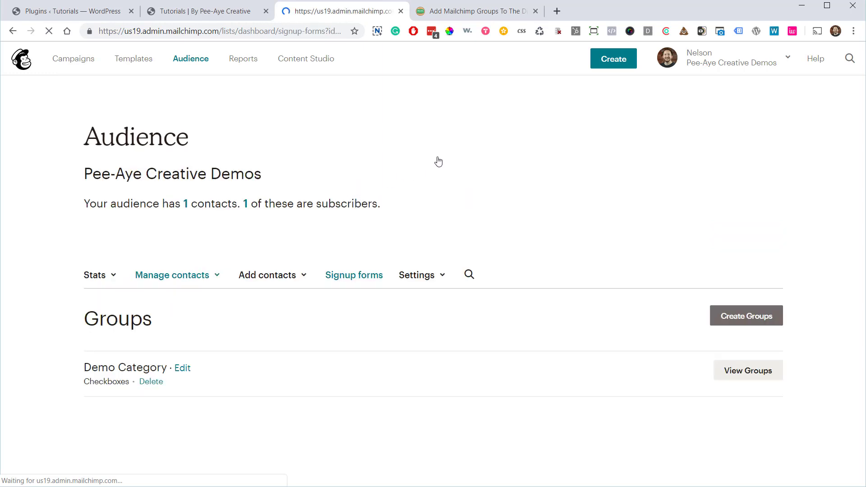
left_click(353, 275)
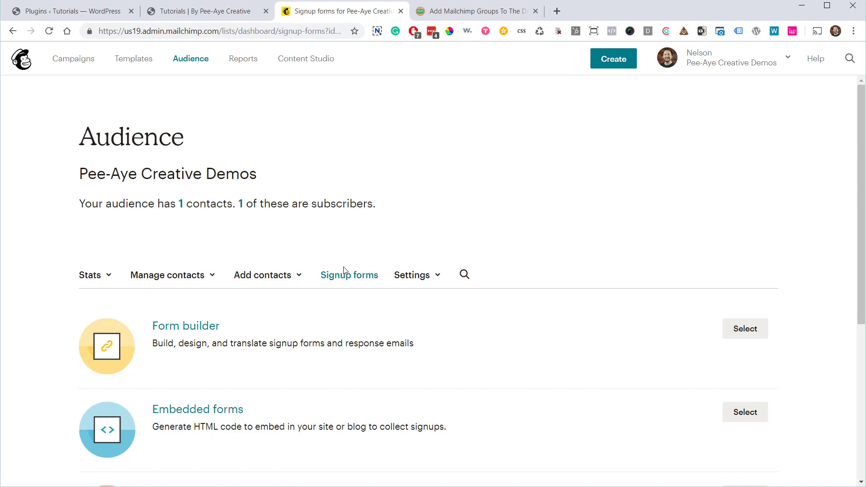
left_click(185, 325)
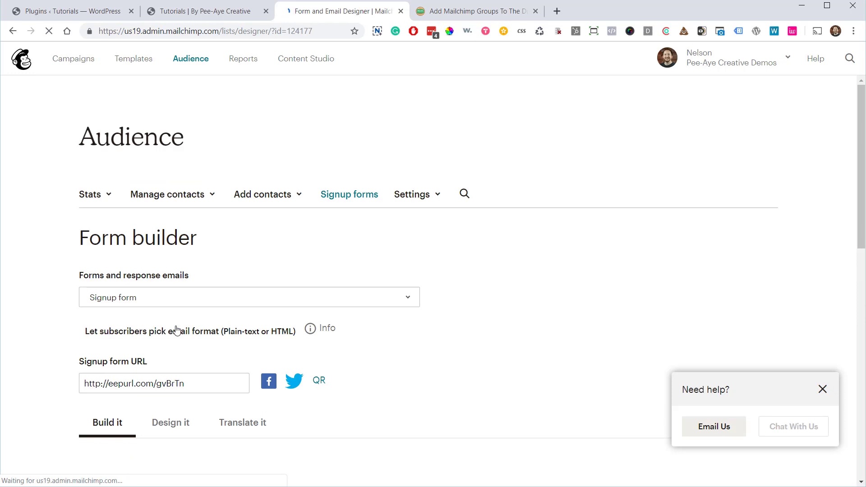
mouse_move(465, 299)
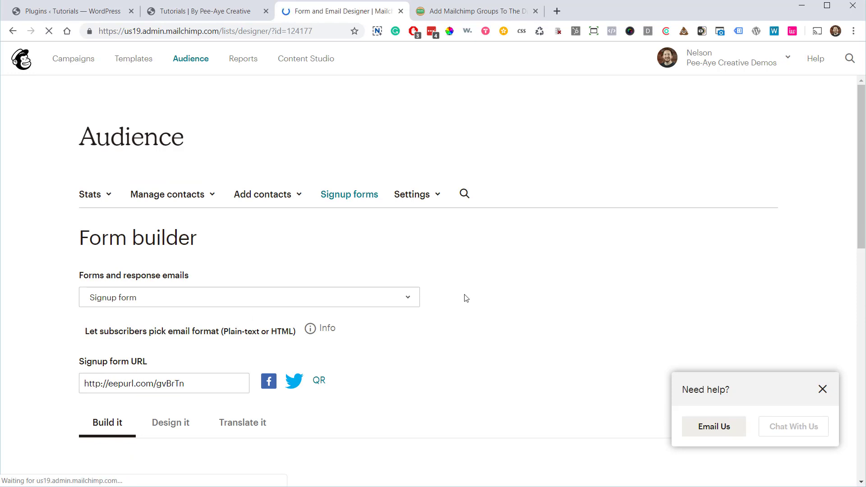
scroll("down", 3)
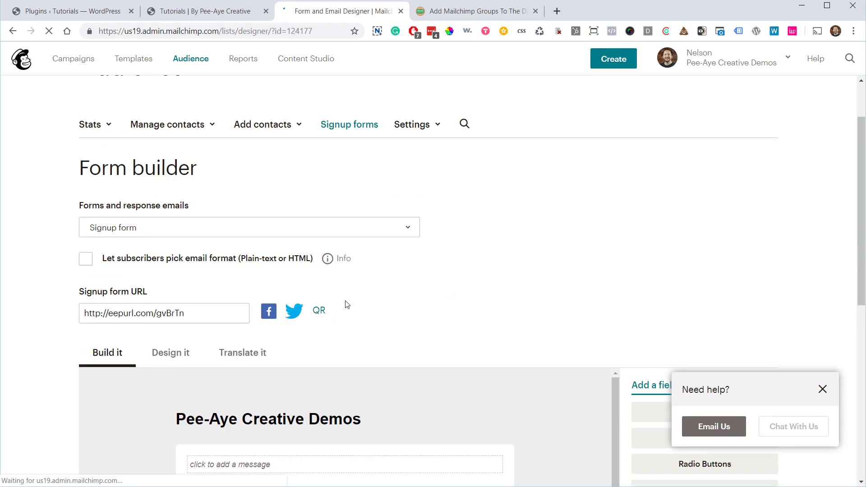
mouse_move(55, 339)
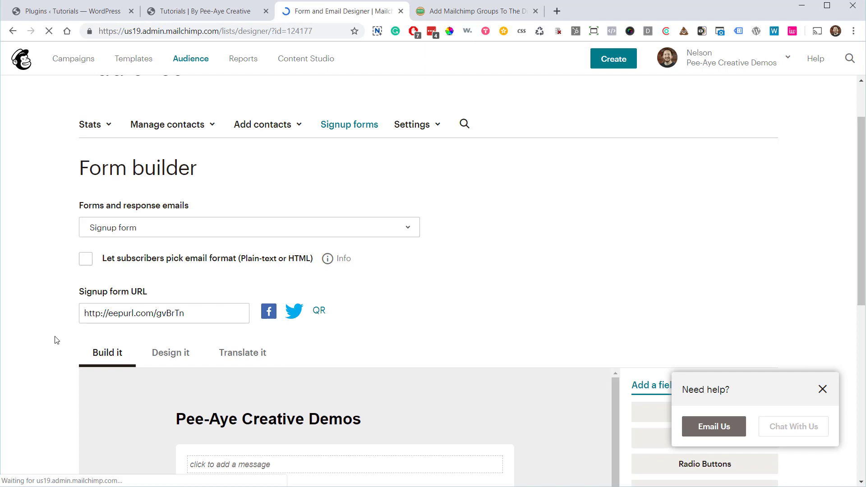
scroll("down", 3)
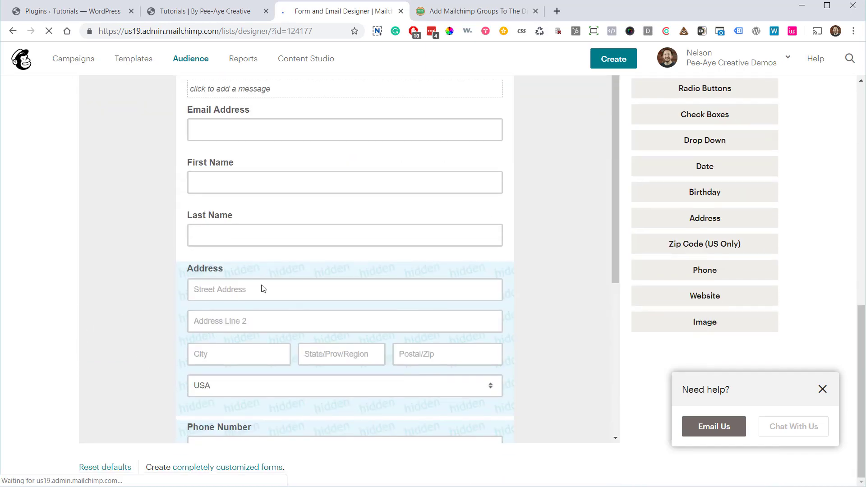
scroll("down", 3)
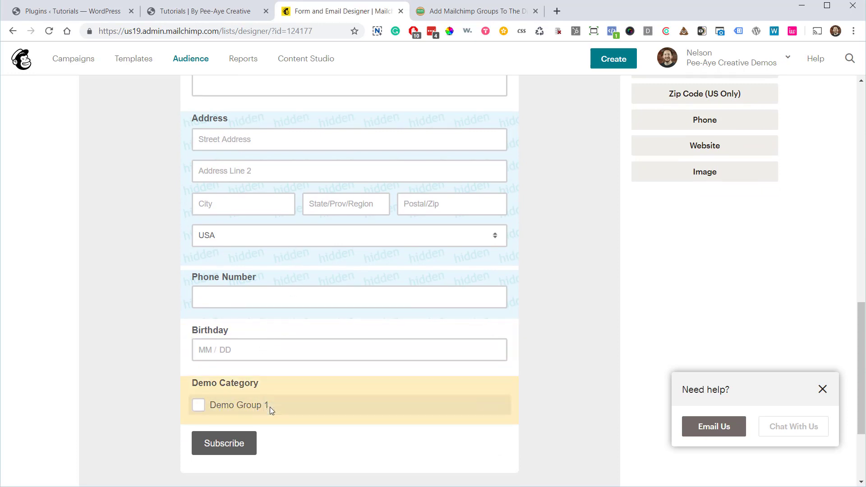
mouse_move(572, 290)
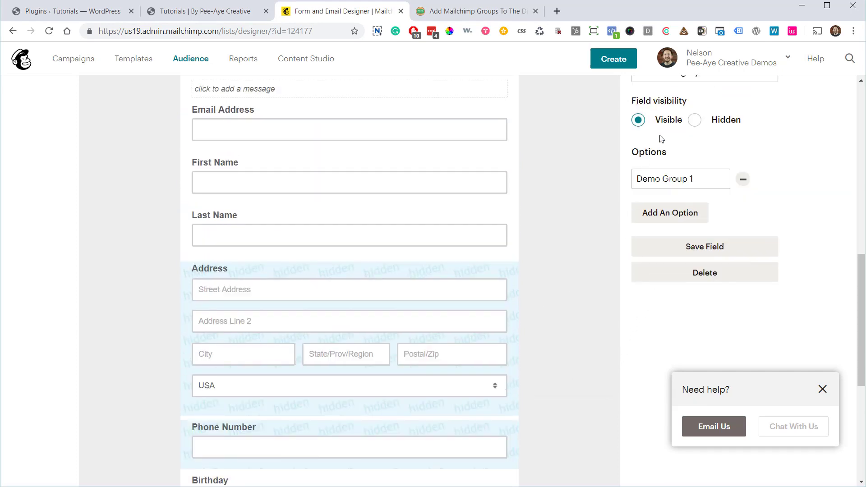
scroll("down", 3)
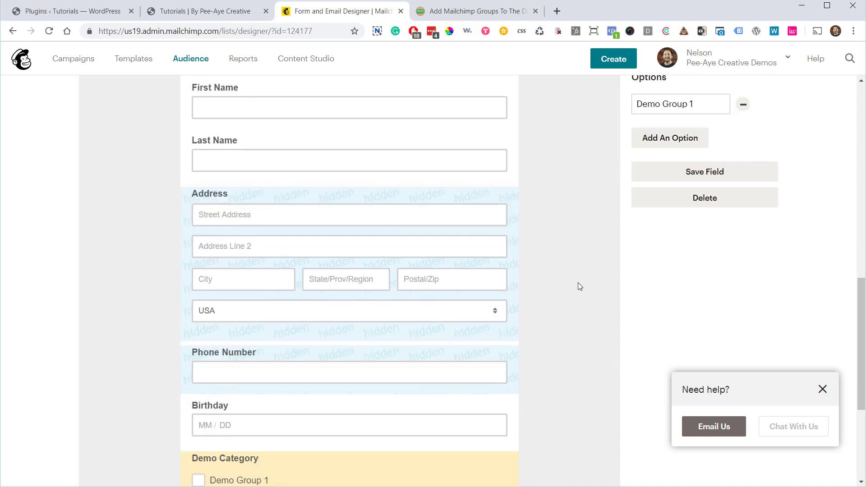
scroll("down", 3)
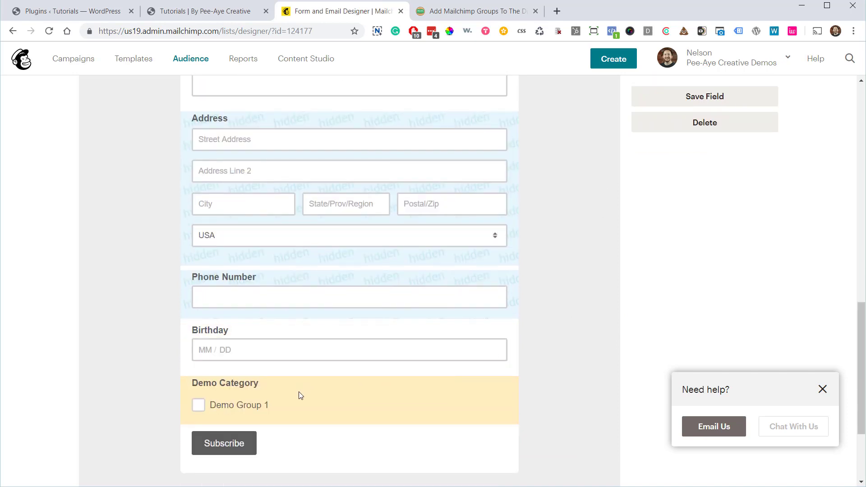
mouse_move(309, 390)
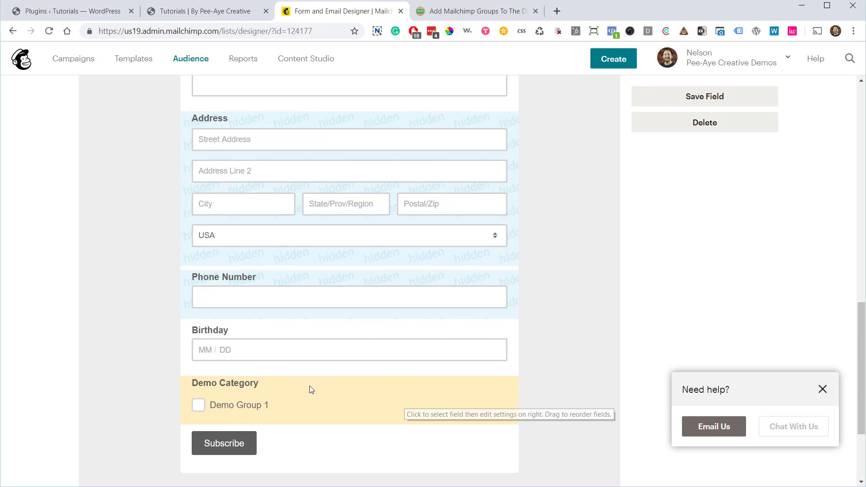
mouse_move(315, 391)
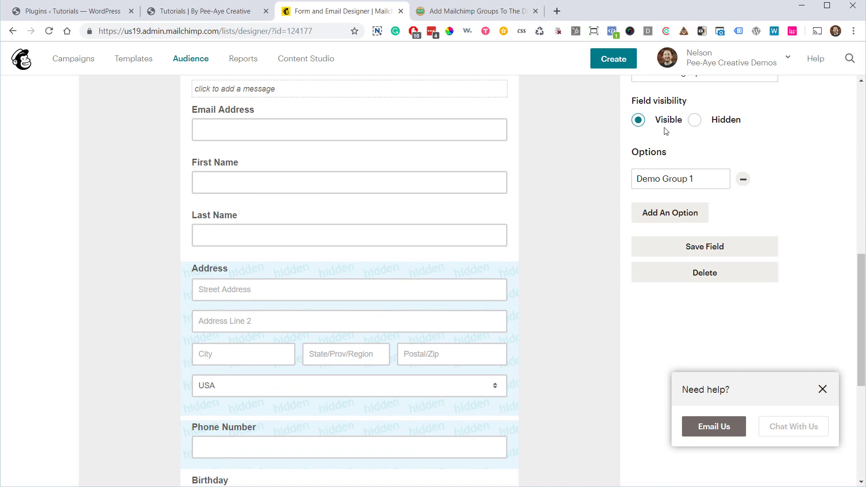
scroll("down", 3)
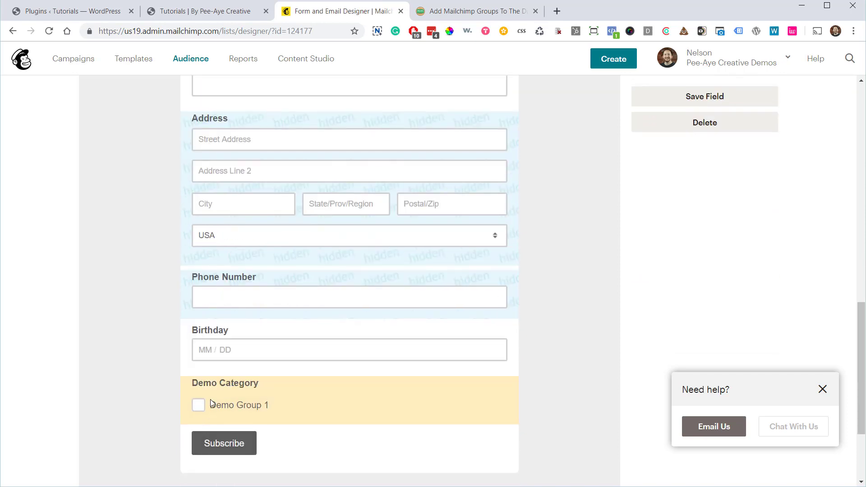
mouse_move(317, 408)
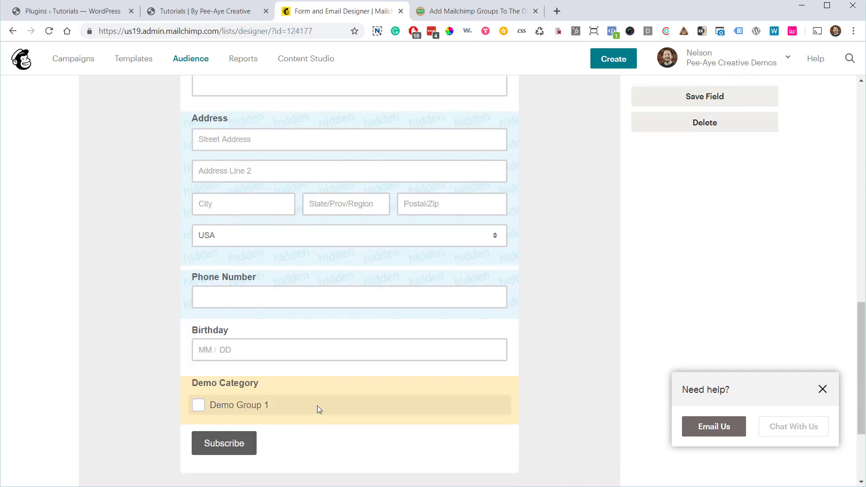
scroll("up", 3)
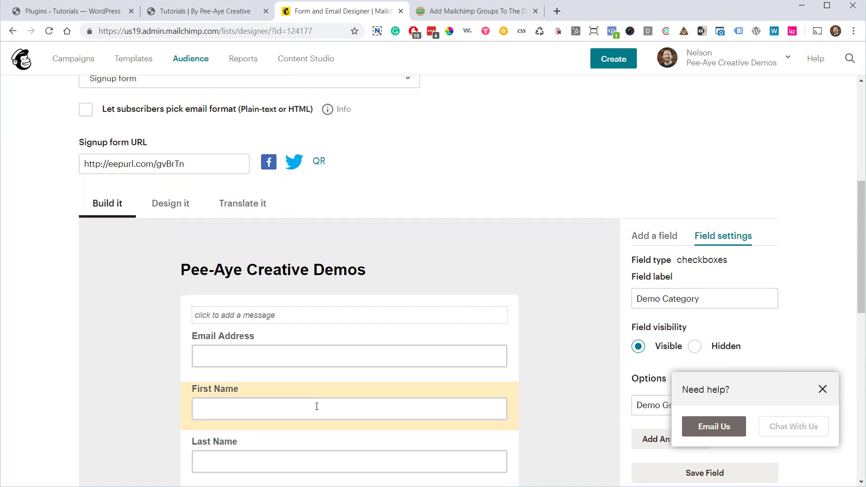
scroll("up", 3)
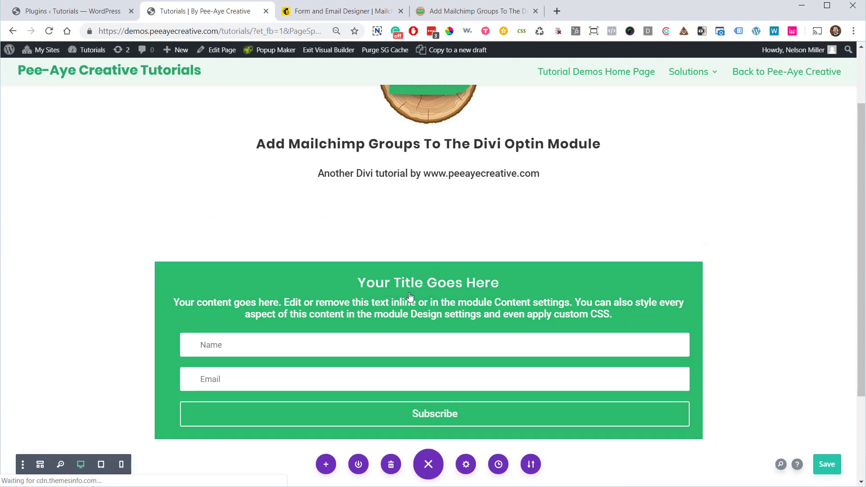
On the Divi page, enter the Email Optin settings and Fetch Lists, keeping Pee-Aye Creative Demos selected.
left_click(464, 464)
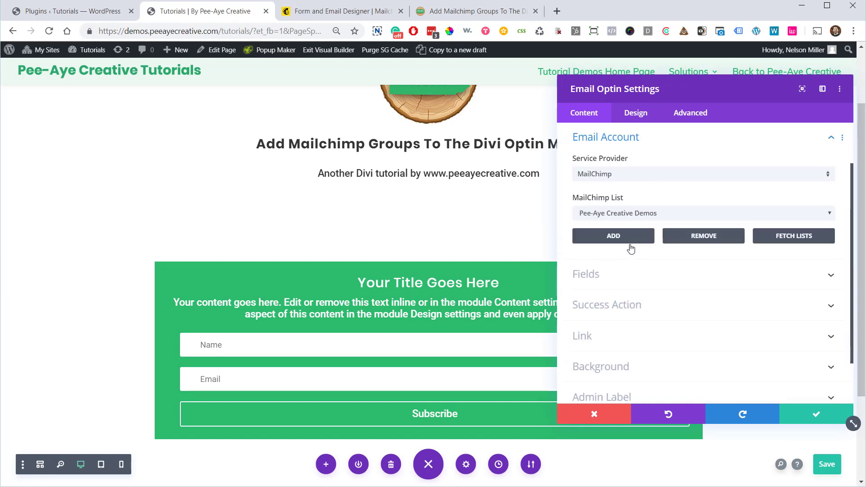
mouse_move(607, 212)
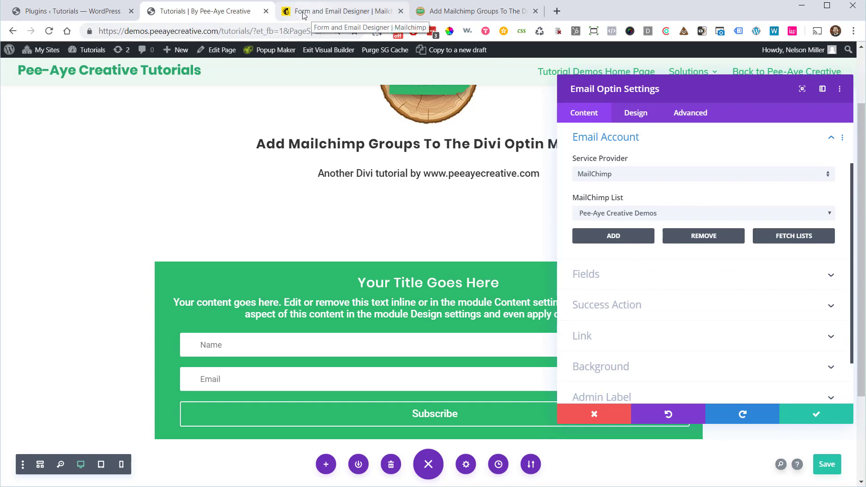
left_click(339, 11)
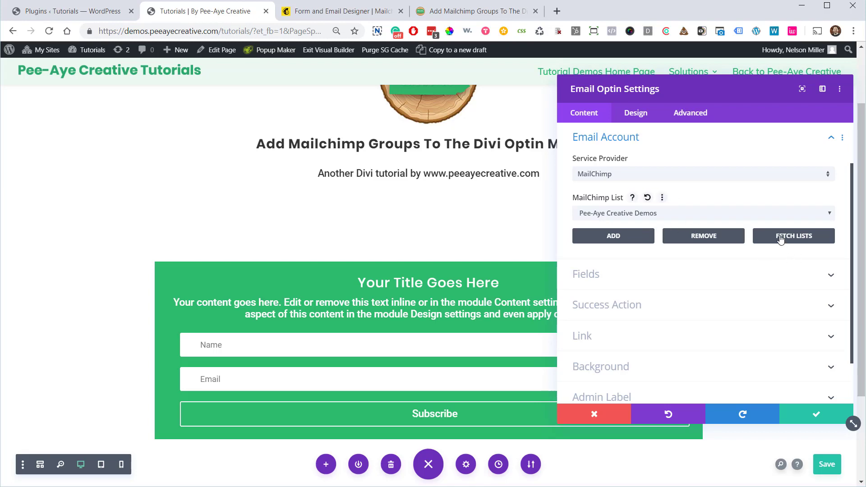
left_click(794, 236)
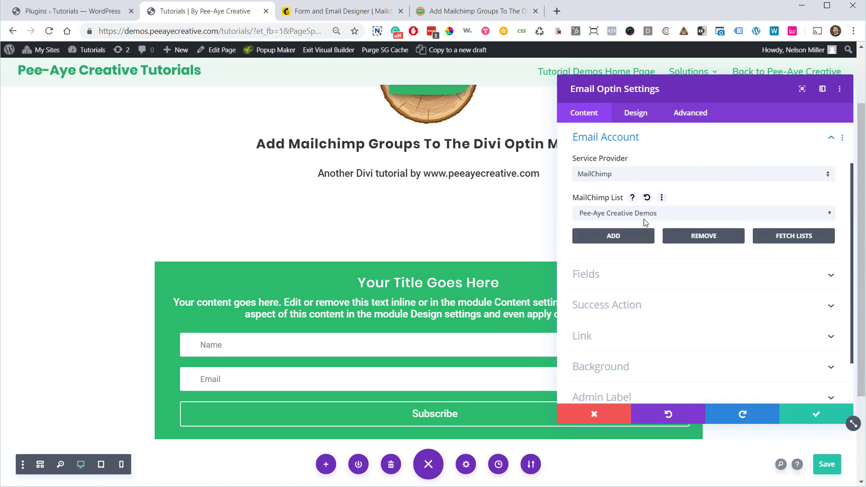
mouse_move(626, 230)
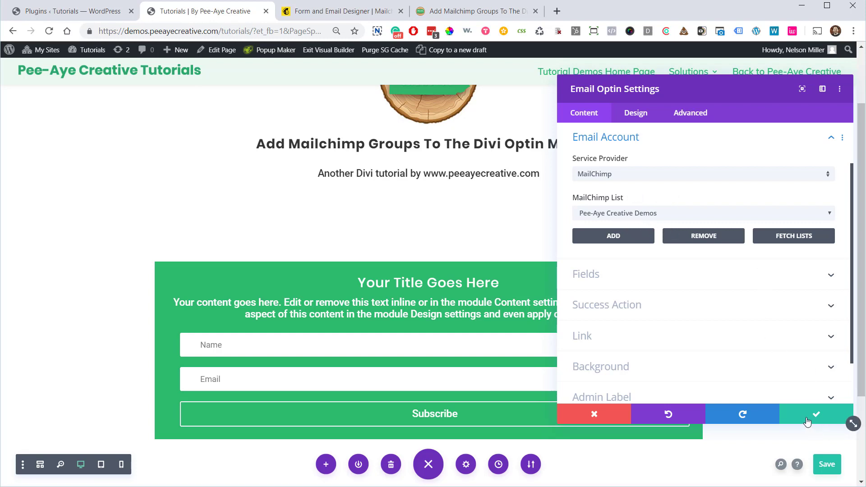
mouse_move(609, 282)
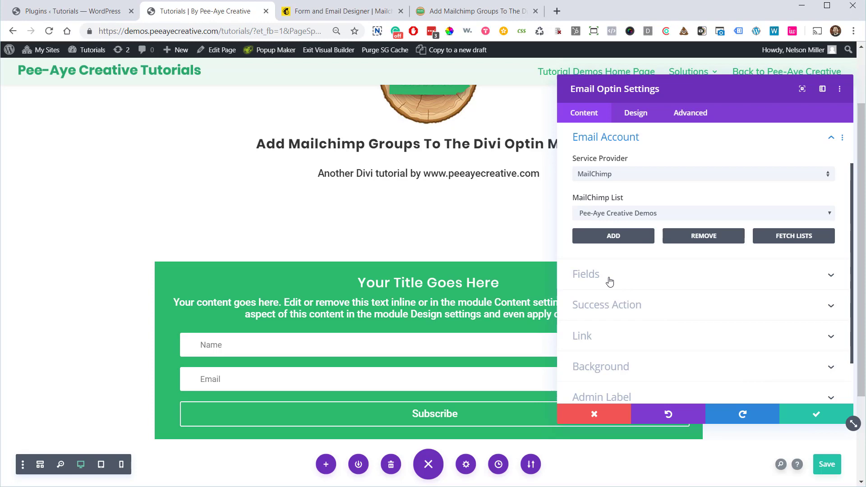
Enable custom fields, add one linked to Demo Category and expand its Field Options.
left_click(585, 273)
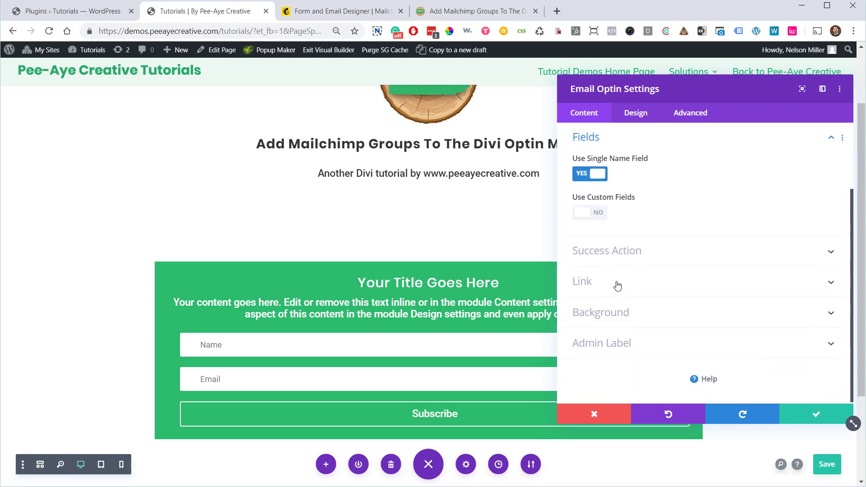
mouse_move(588, 217)
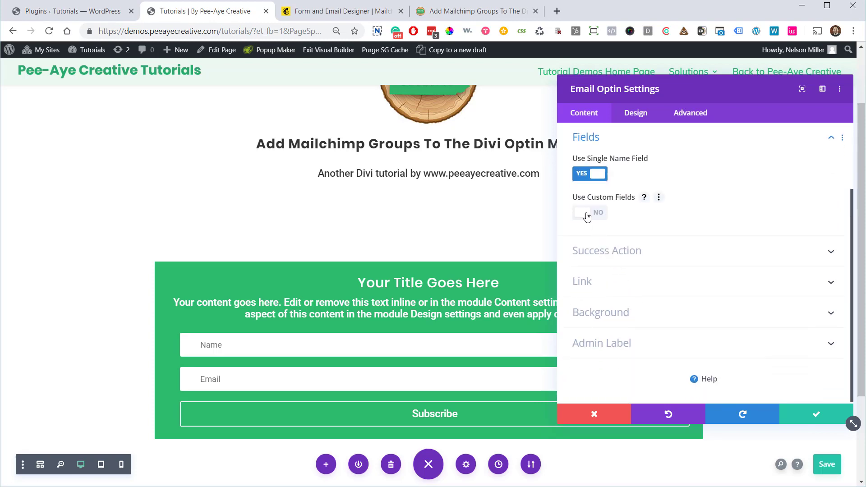
left_click(590, 212)
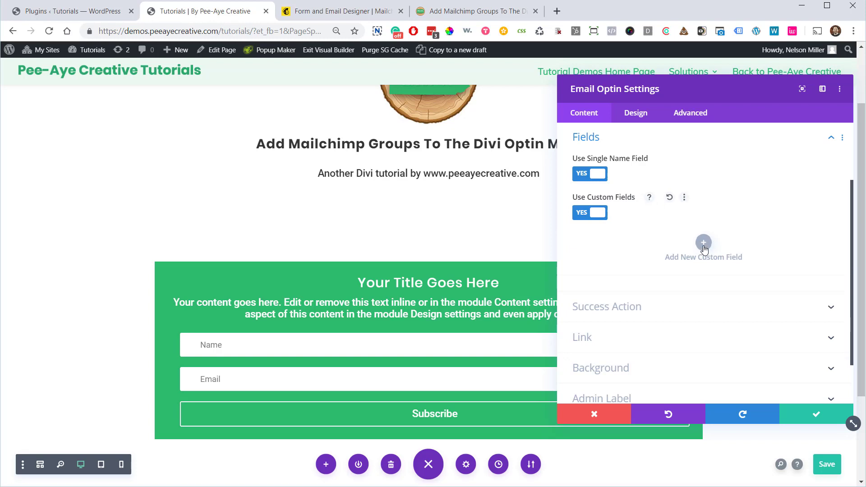
left_click(703, 243)
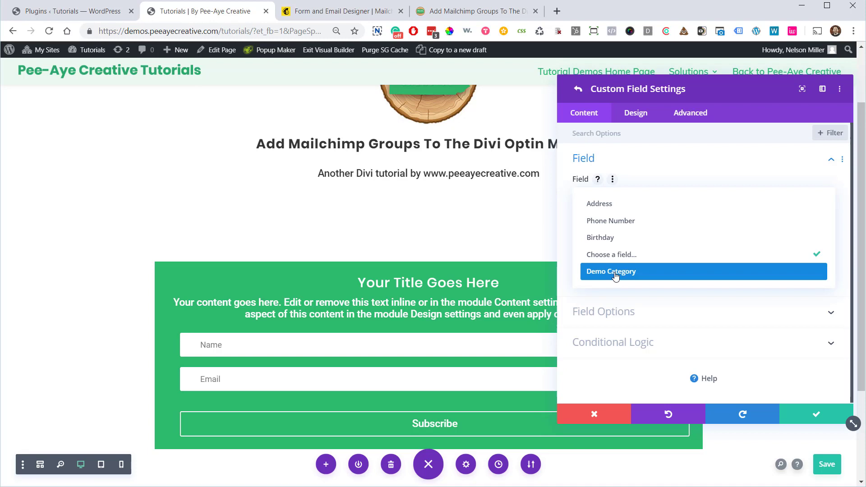
left_click(611, 271)
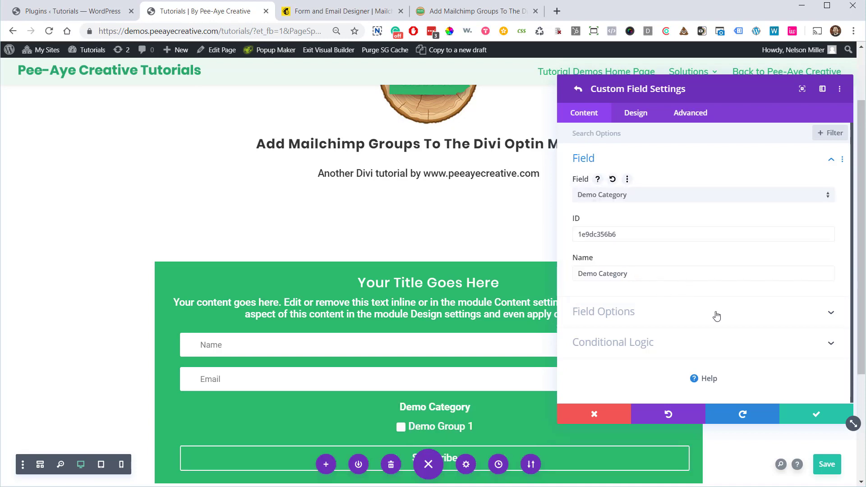
left_click(603, 310)
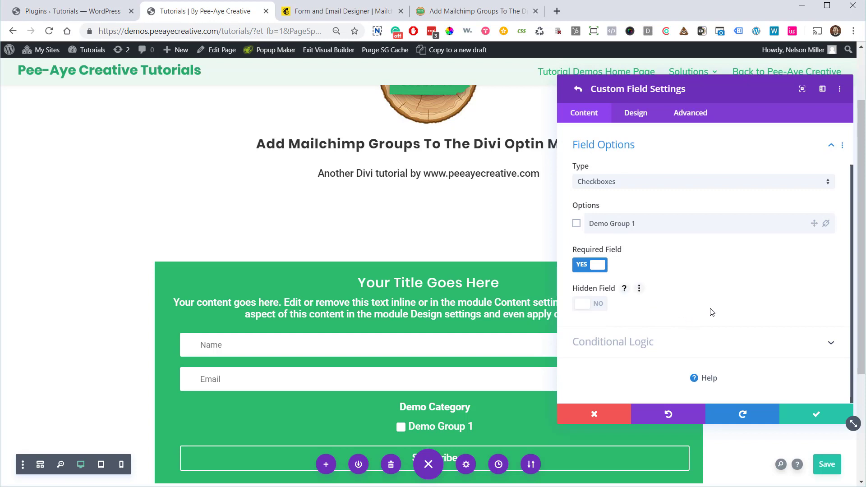
mouse_move(696, 282)
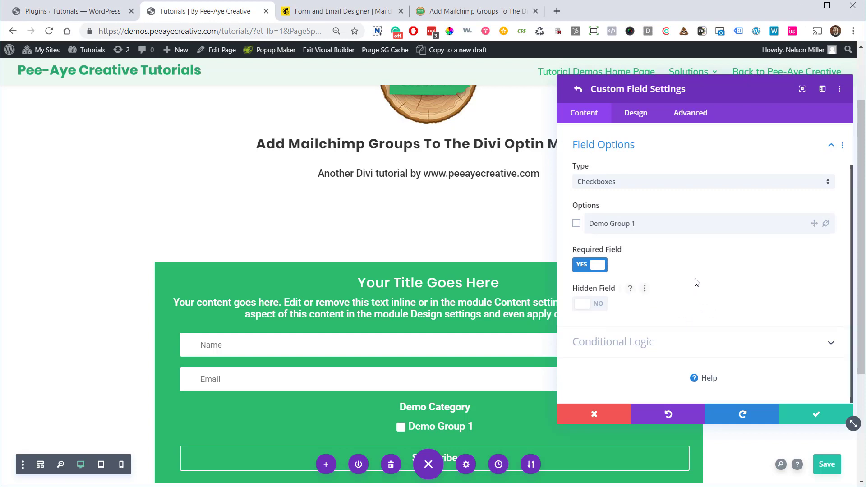
mouse_move(668, 278)
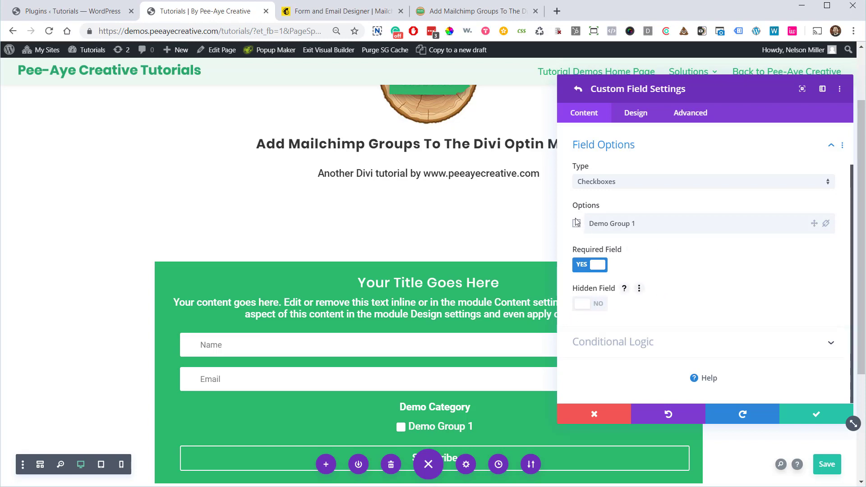
Tick Demo Group 1 as checked by default, then switch to the tutorial article tab.
left_click(576, 223)
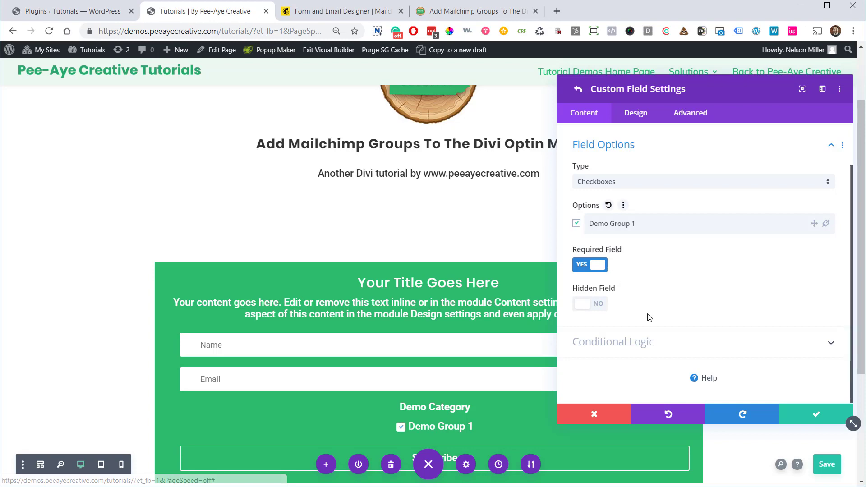
scroll("down", 3)
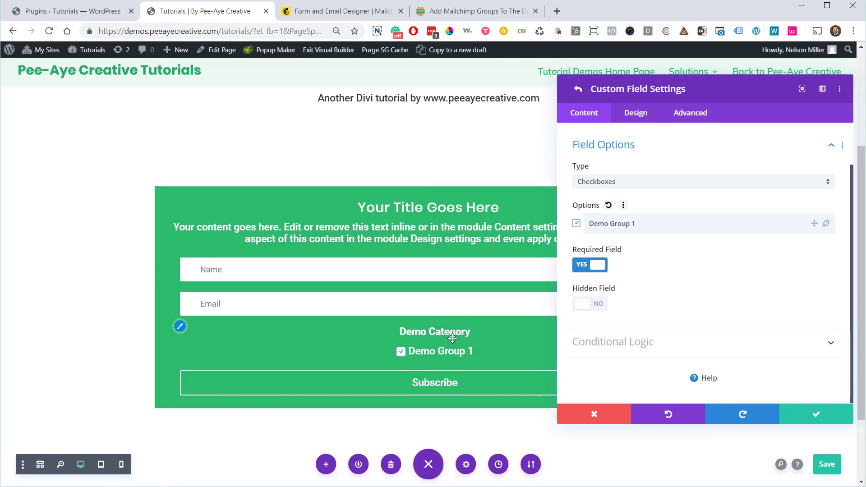
mouse_move(640, 275)
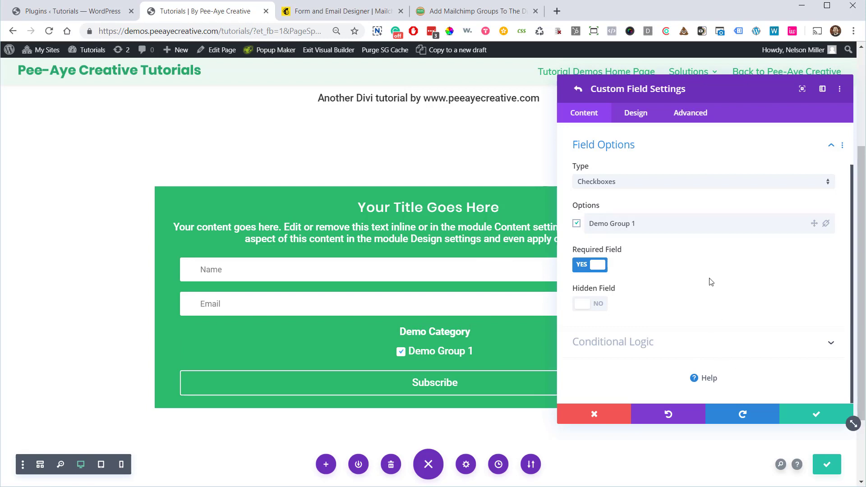
mouse_move(798, 388)
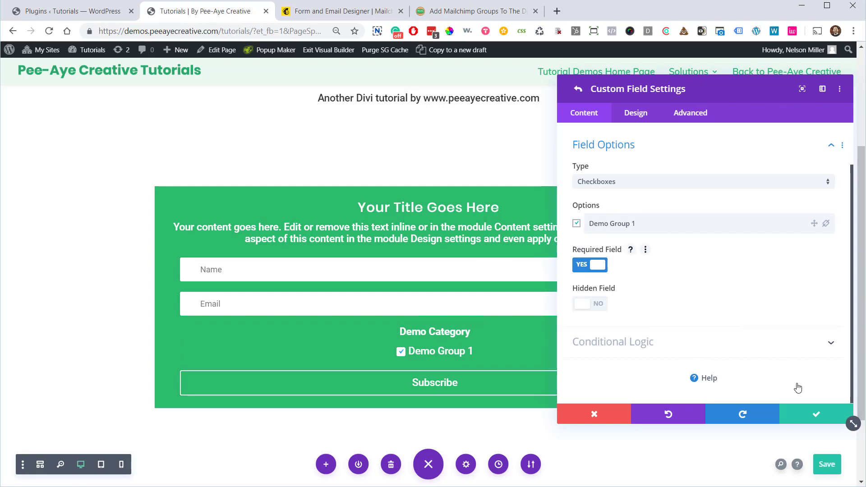
mouse_move(816, 414)
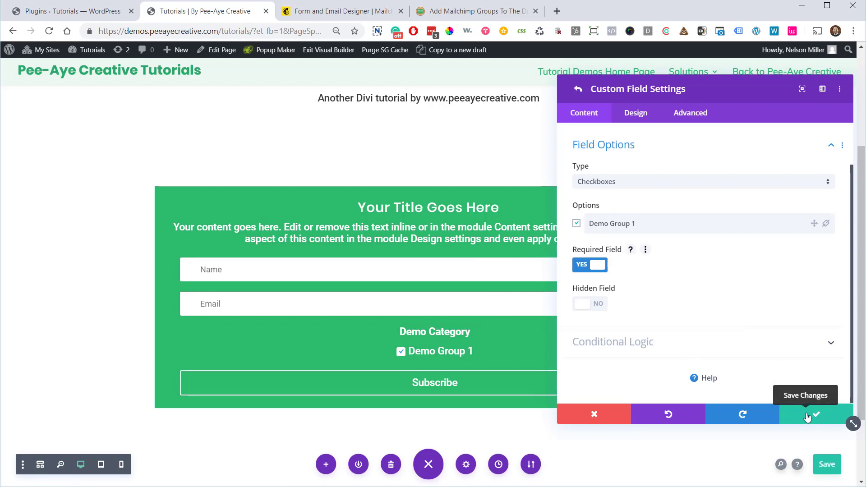
mouse_move(469, 332)
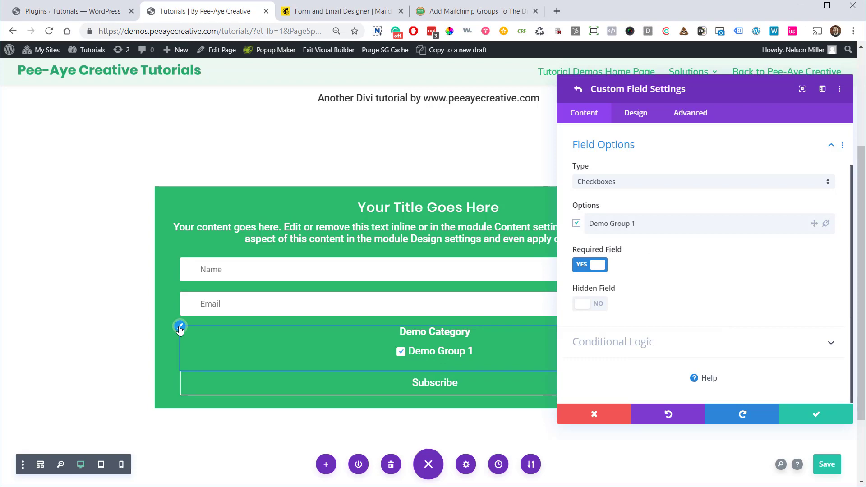
mouse_move(182, 329)
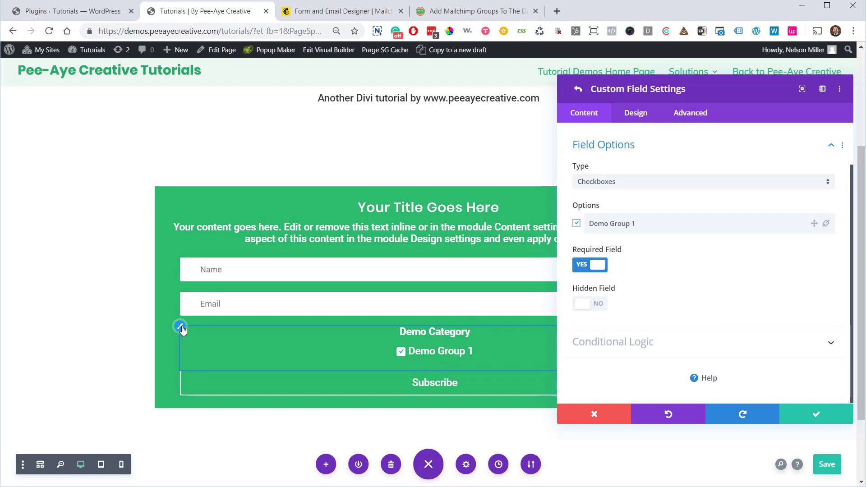
left_click(475, 11)
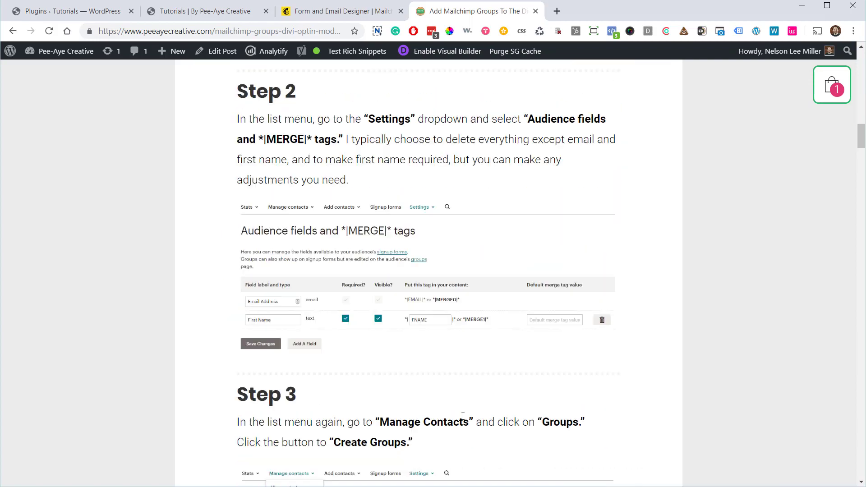
Scroll the article to the CSS step with 'pa-hide-optin-group' and return to the Divi builder tab.
scroll("down", 3)
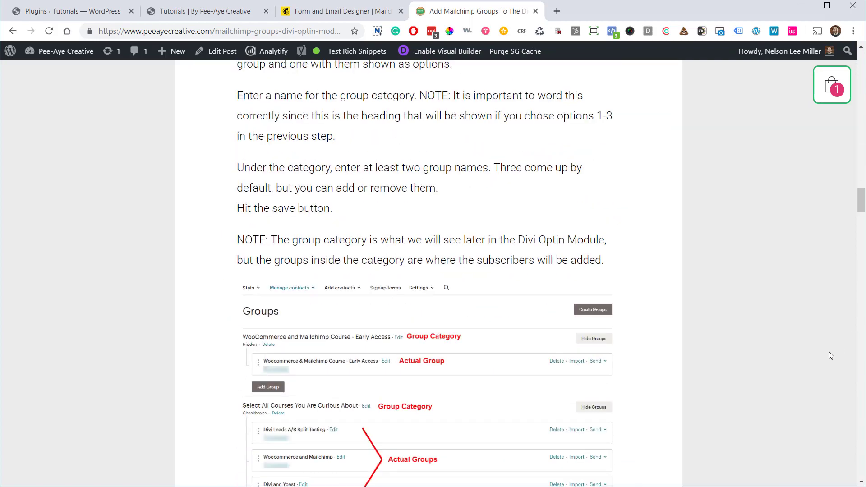
scroll("down", 3)
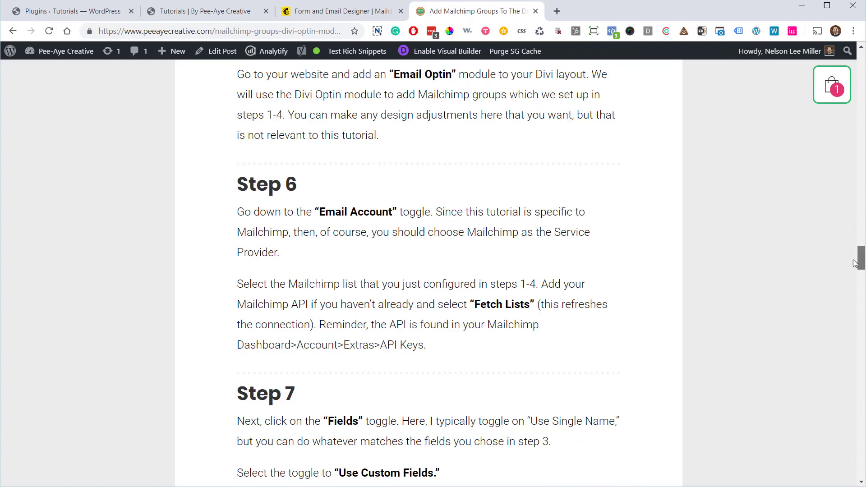
scroll("down", 3)
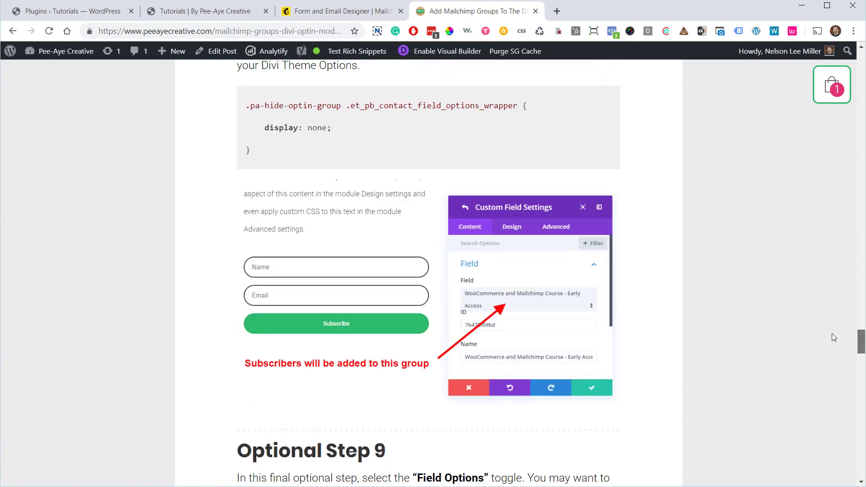
scroll("up", 3)
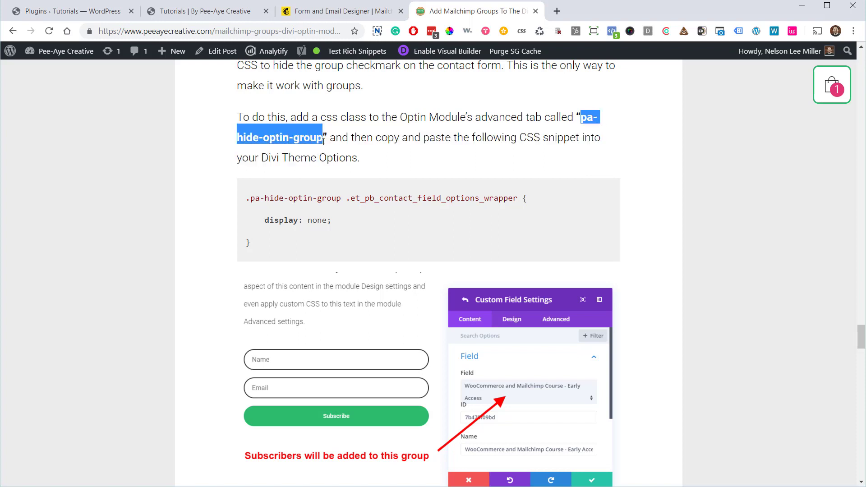
left_click(340, 10)
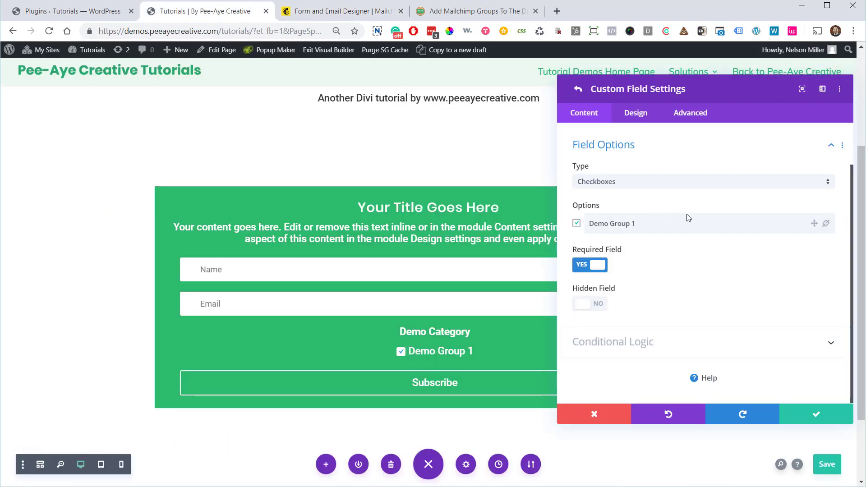
Apply the pa-hide-optin-group class to the optin module, save the page, and return to the tutorial article.
left_click(689, 113)
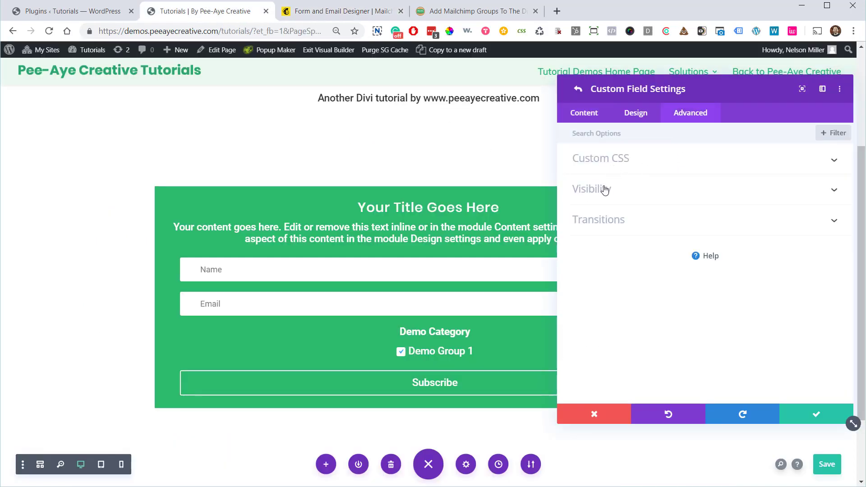
left_click(600, 158)
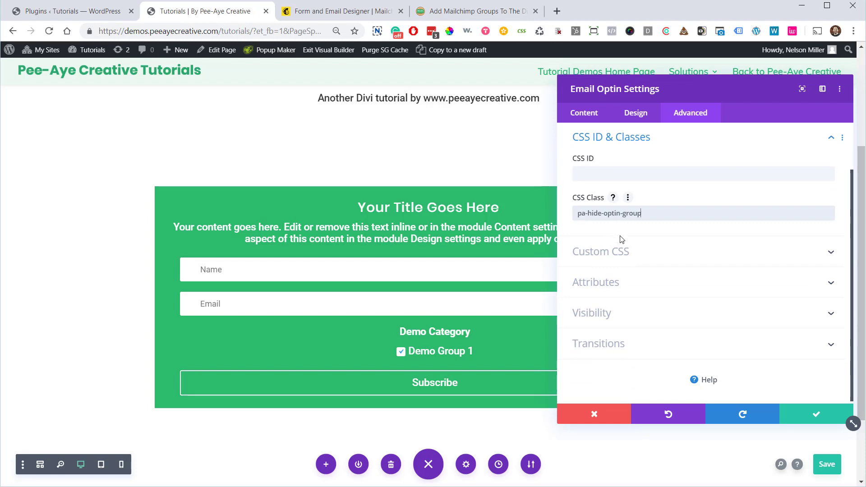
left_click(816, 413)
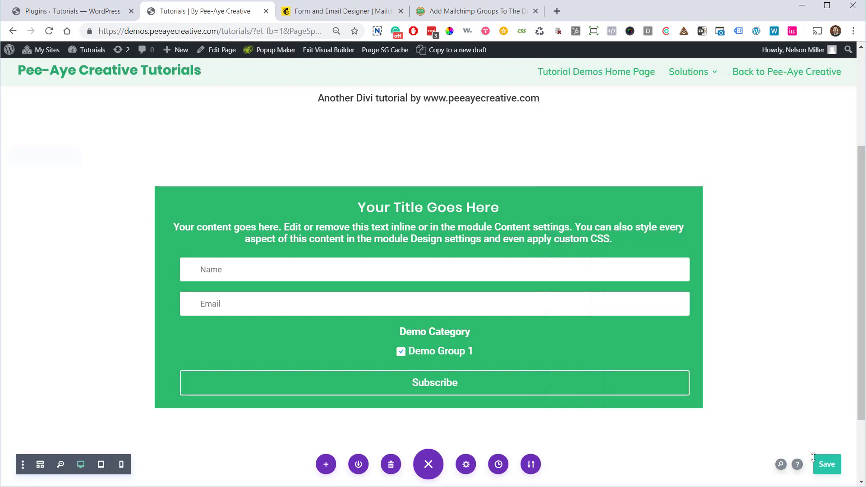
left_click(826, 464)
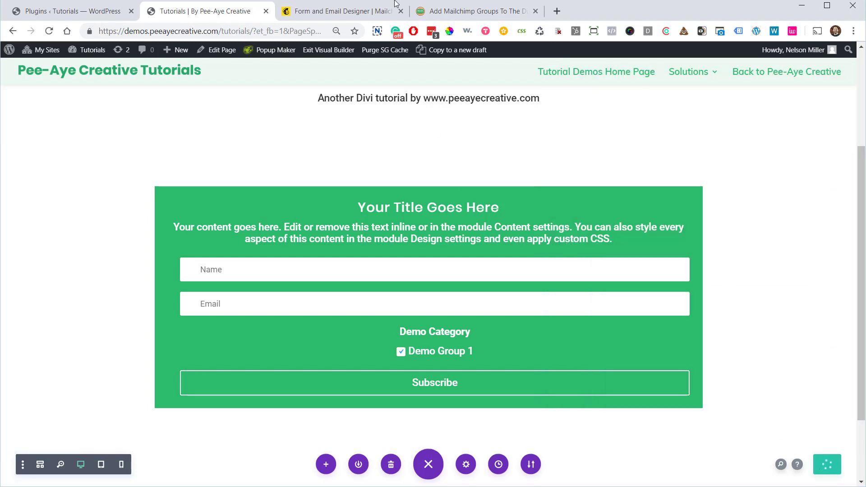
left_click(475, 10)
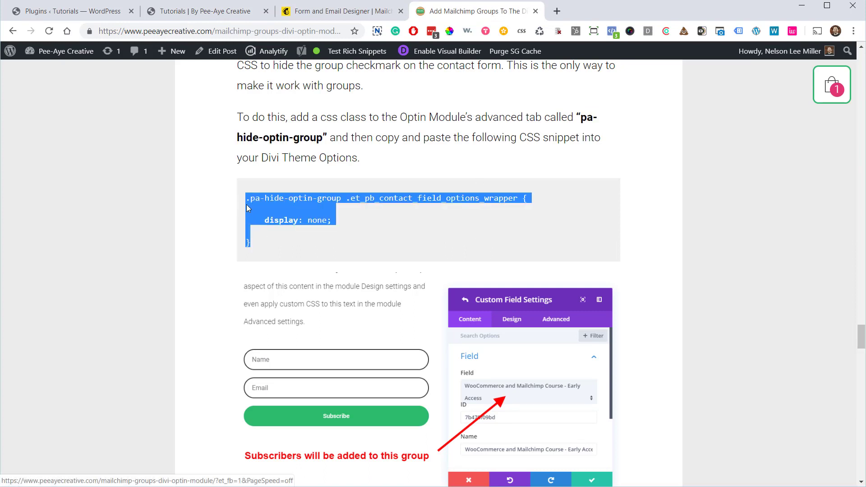
mouse_move(316, 200)
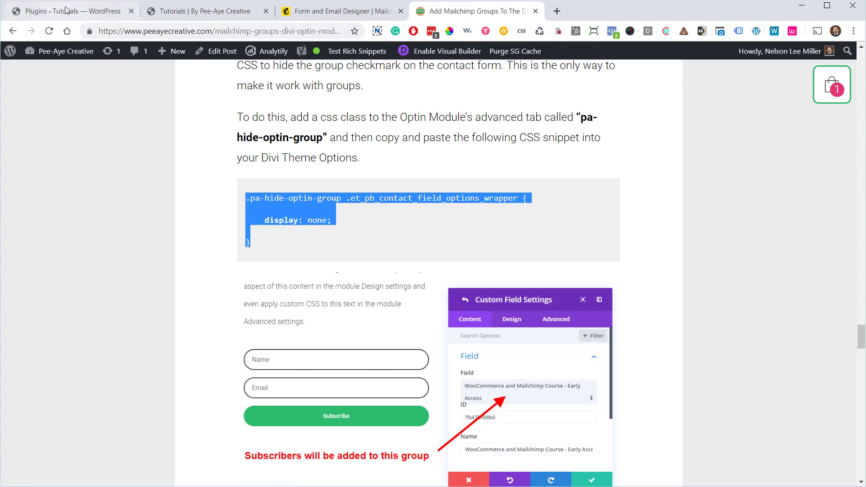
Paste the pa-hide-optin-group snippet into Divi Theme Options custom CSS and save changes.
left_click(66, 11)
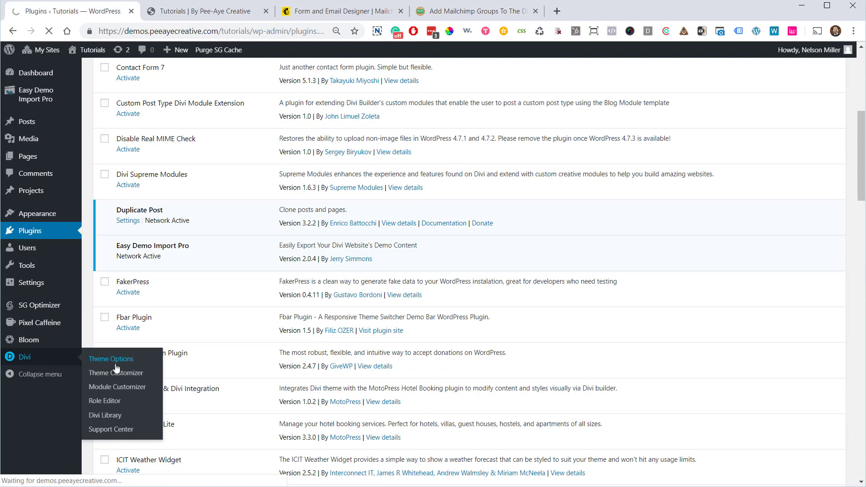
mouse_move(114, 365)
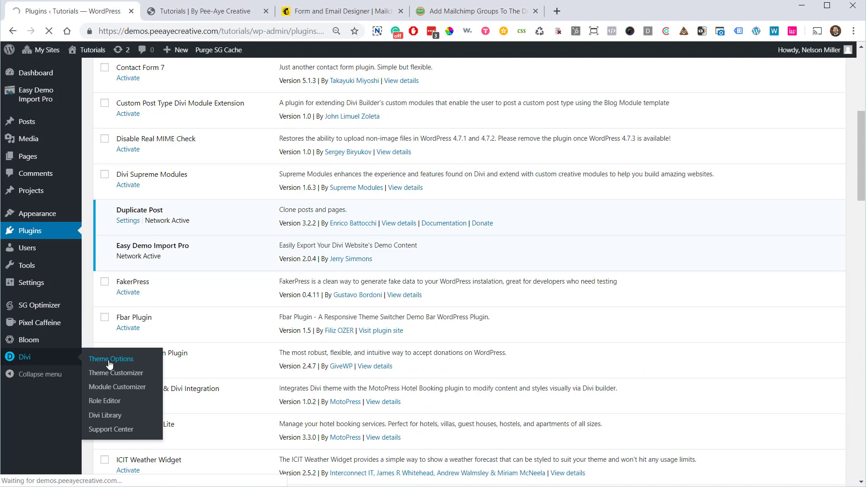
left_click(111, 359)
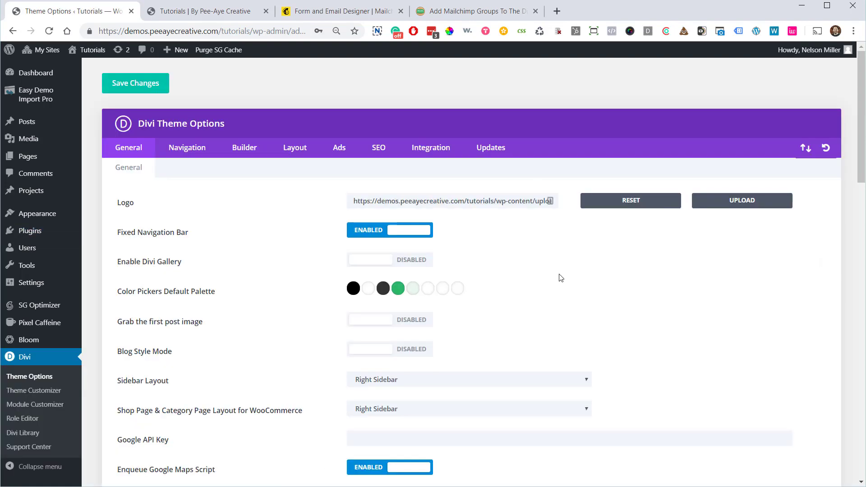
scroll("down", 3)
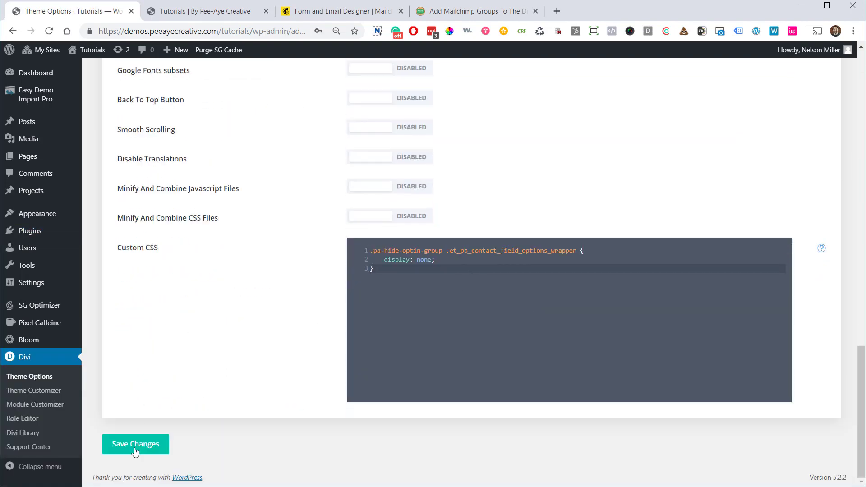
left_click(135, 444)
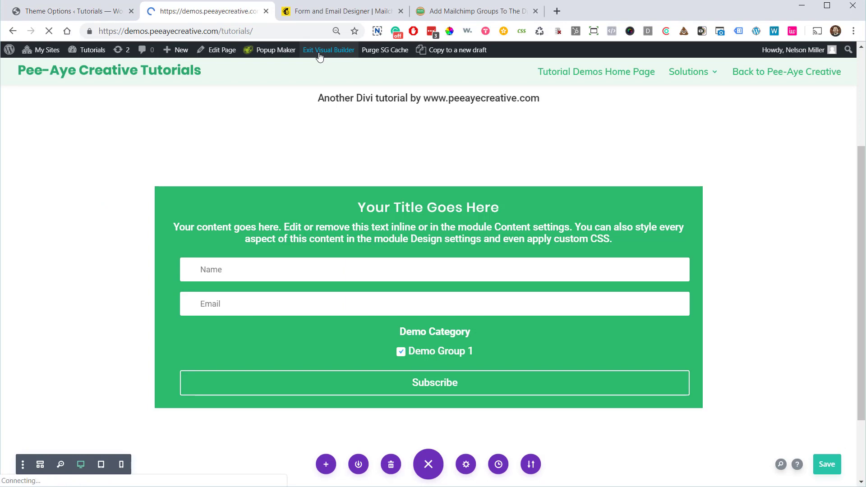
Submit the live optin form with the autofilled email until it shows Success!, then go to Mailchimp.
left_click(329, 50)
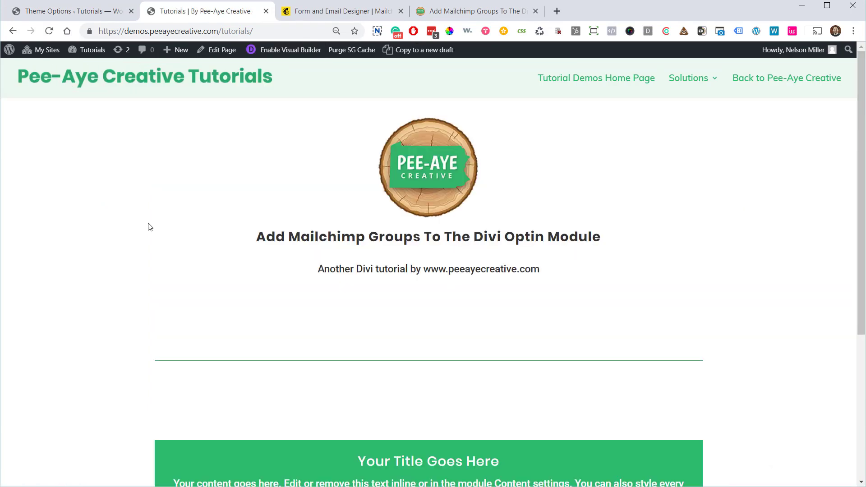
scroll("down", 3)
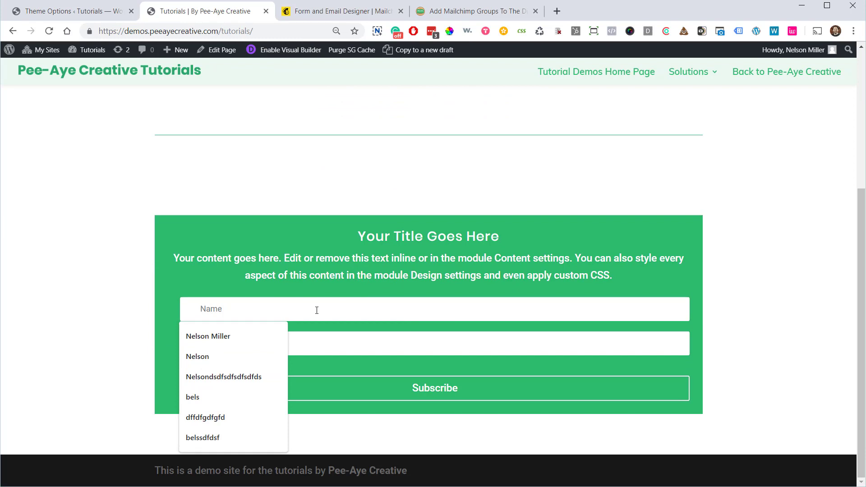
left_click(209, 336)
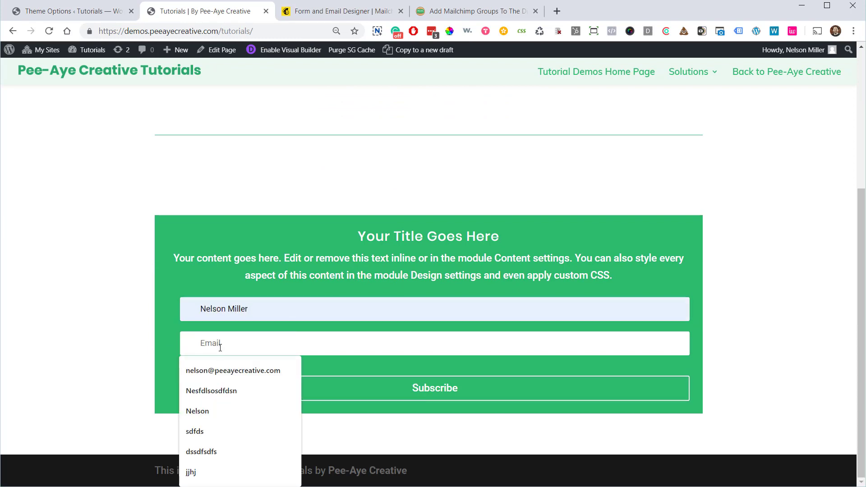
left_click(233, 370)
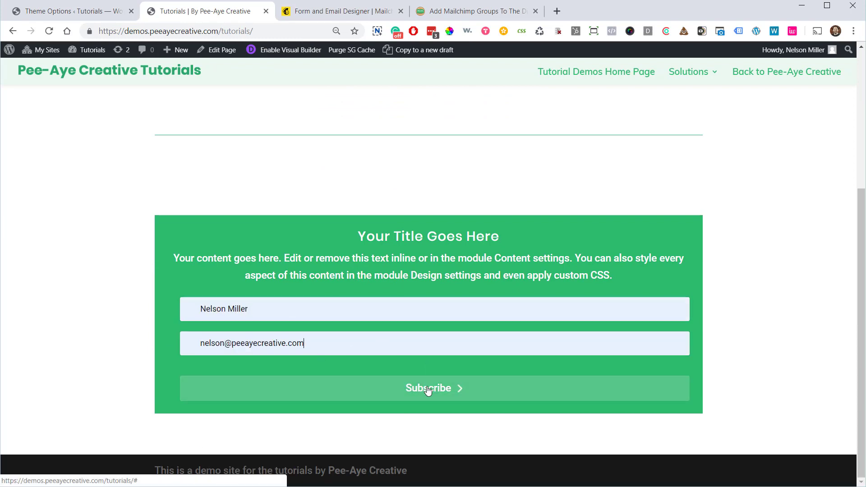
left_click(428, 387)
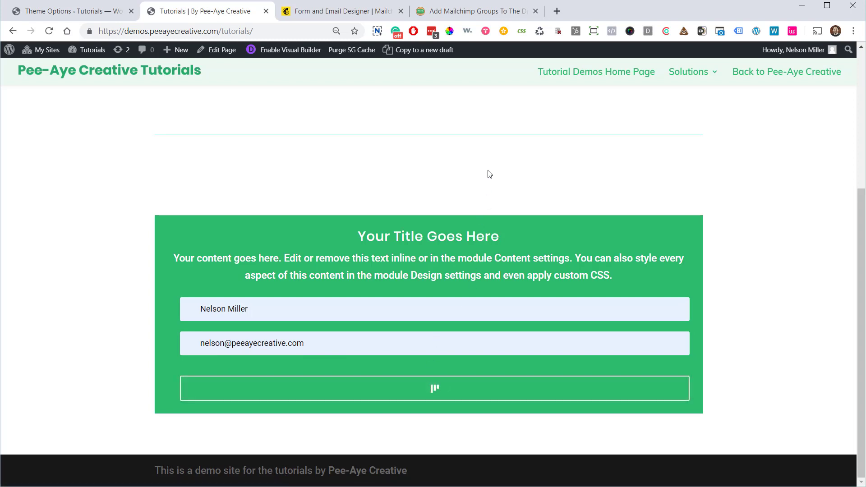
left_click(434, 388)
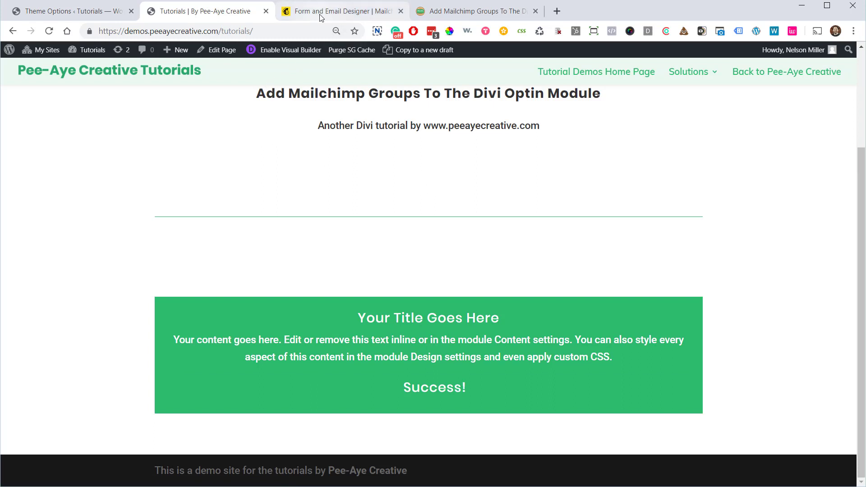
left_click(339, 11)
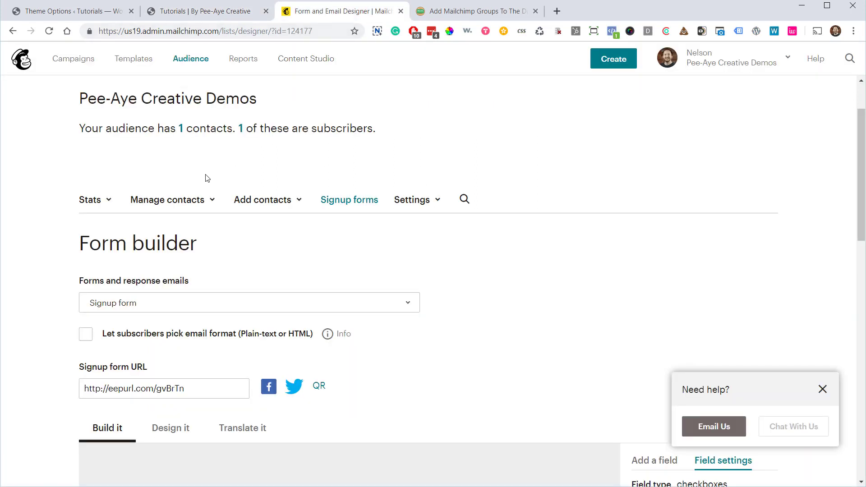
View the audience's contacts table showing the new subscriber with Demo Group 1, and bring up Manage contacts.
left_click(190, 58)
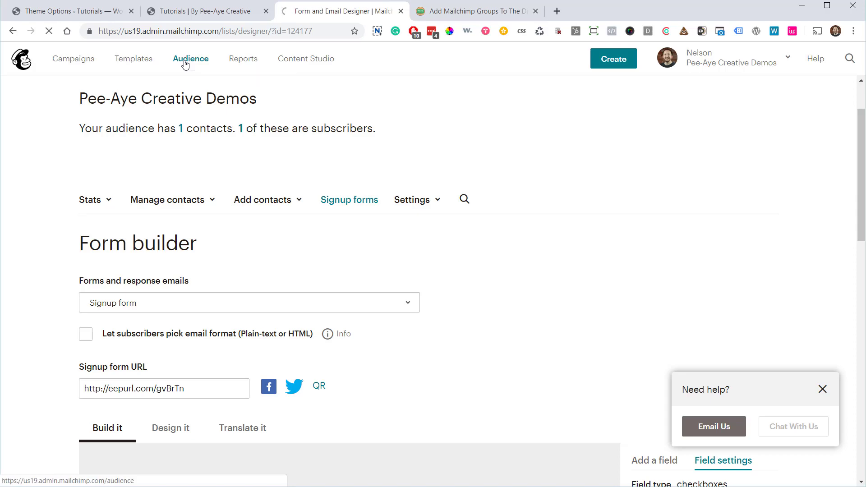
left_click(190, 59)
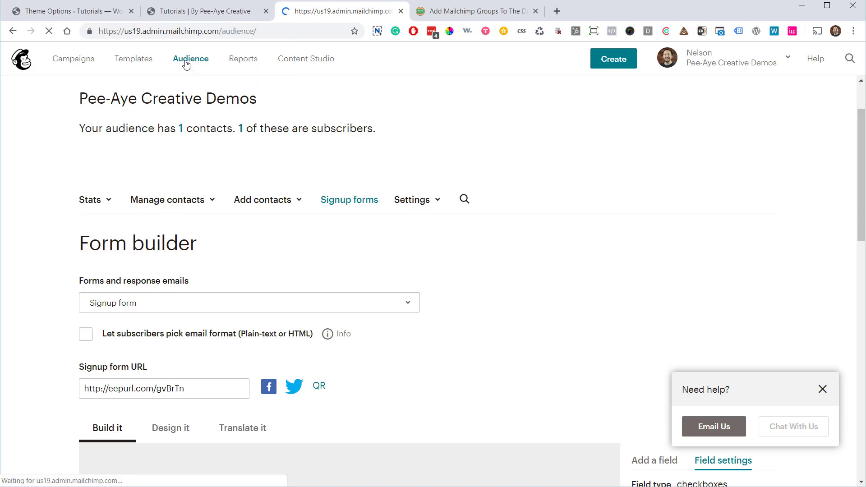
left_click(191, 58)
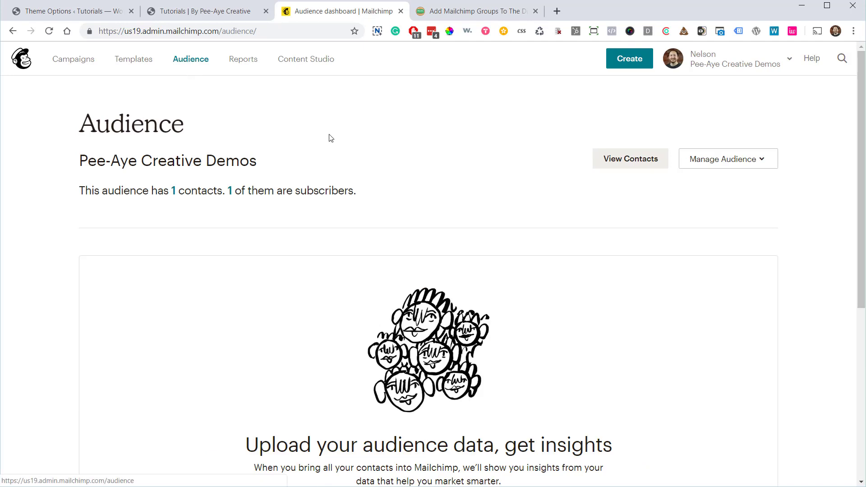
left_click(630, 159)
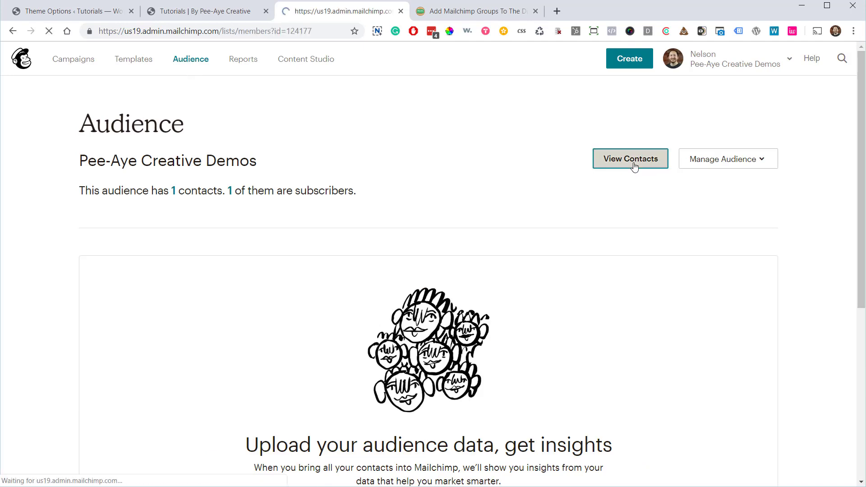
left_click(630, 159)
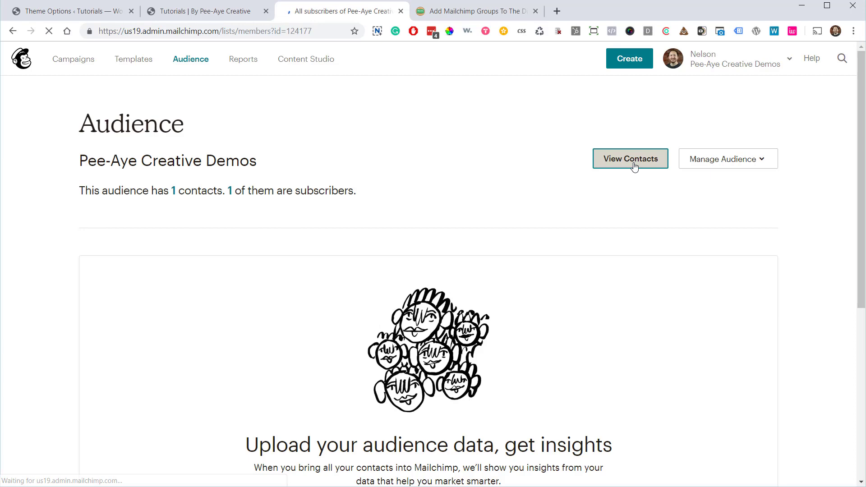
left_click(630, 159)
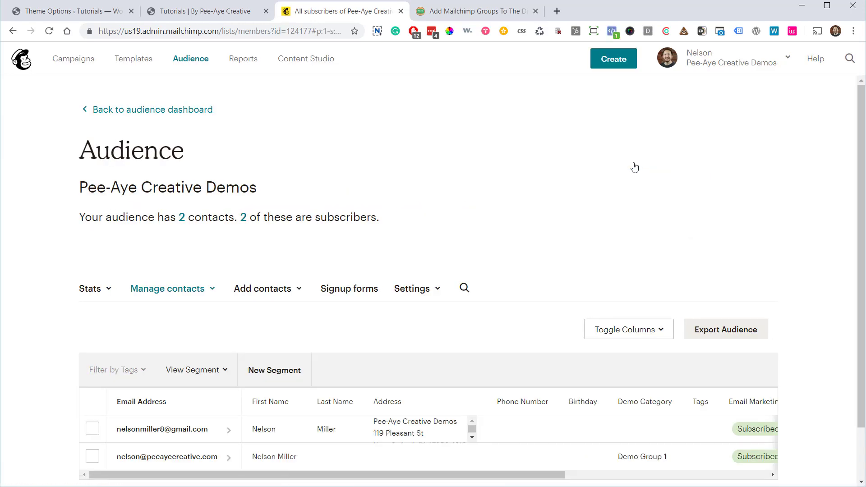
scroll("down", 3)
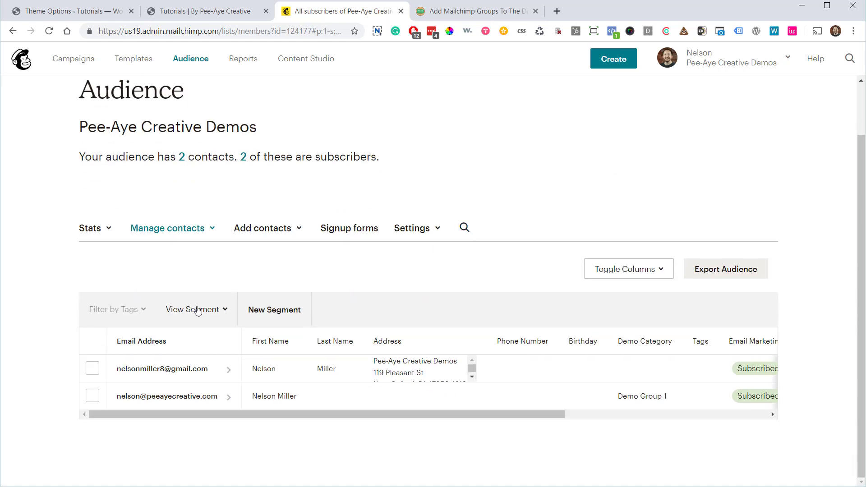
mouse_move(257, 396)
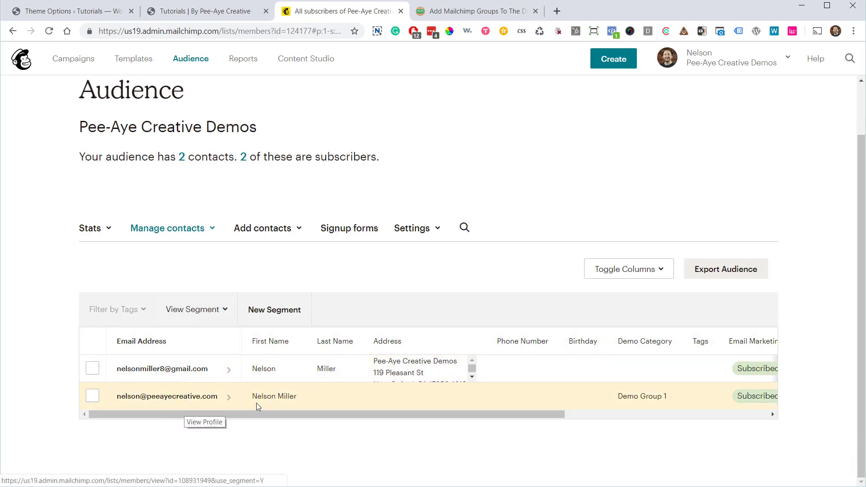
mouse_move(654, 388)
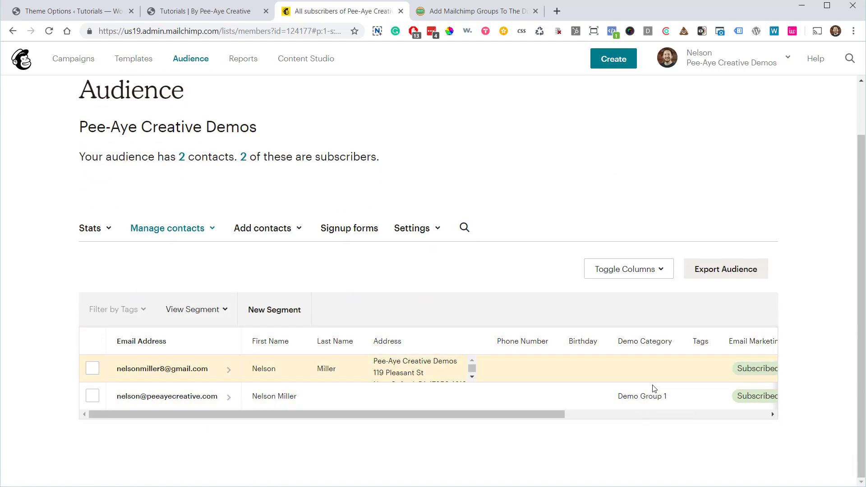
mouse_move(658, 398)
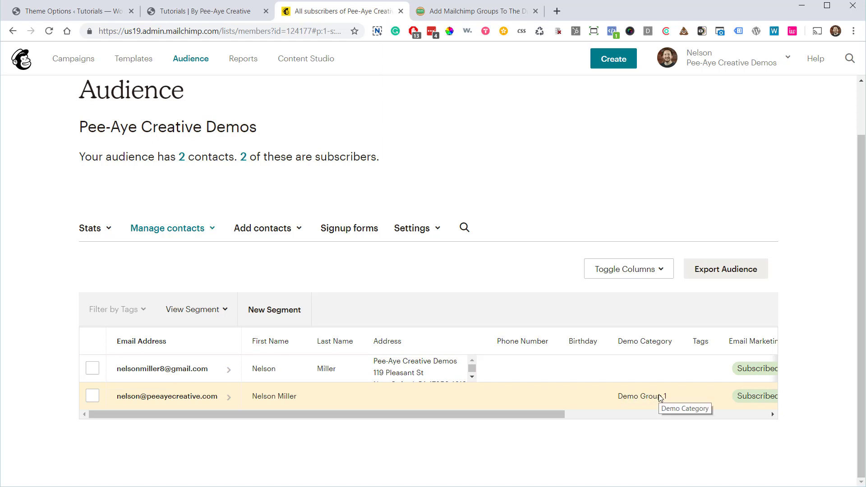
mouse_move(163, 223)
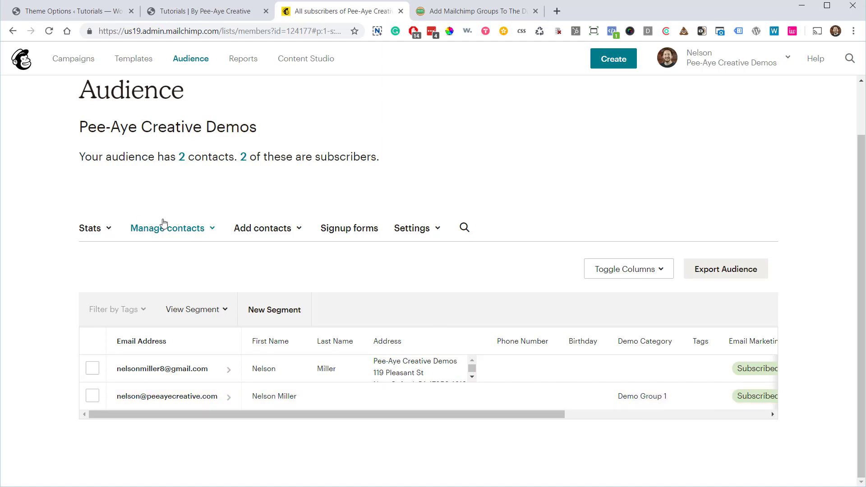
left_click(168, 227)
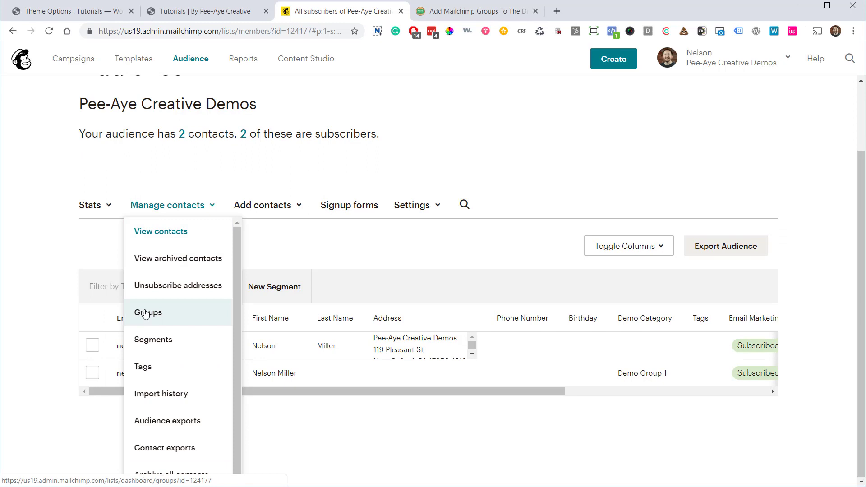
List the Demo Category groups and show Demo Group 1's single contact, the new test subscriber.
left_click(148, 312)
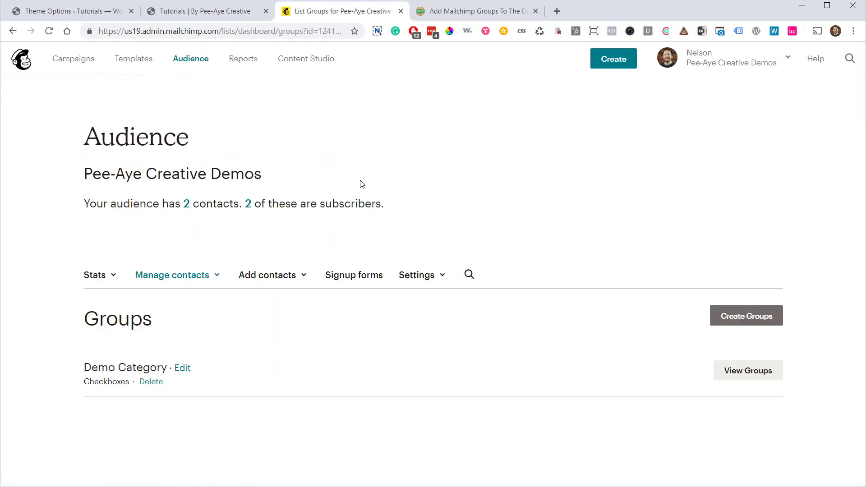
mouse_move(345, 328)
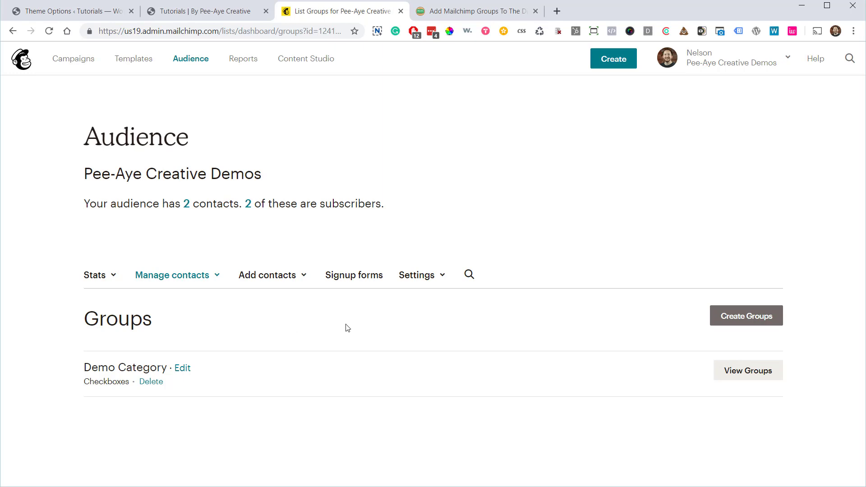
mouse_move(748, 370)
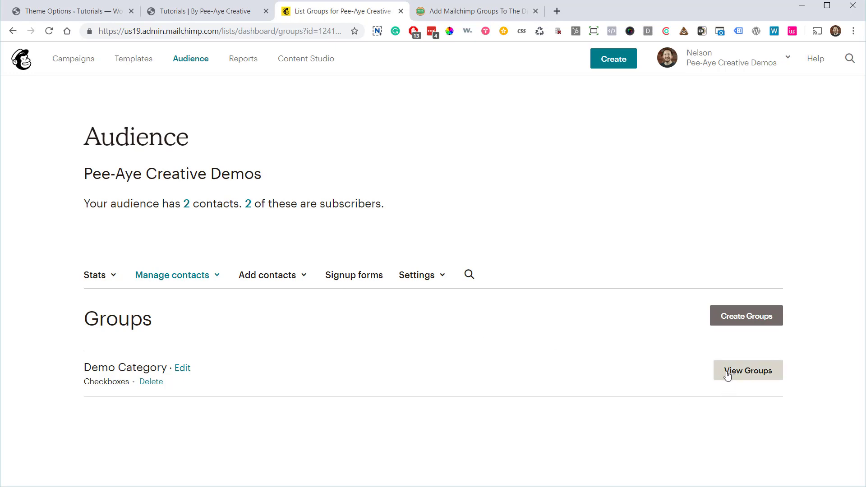
left_click(748, 369)
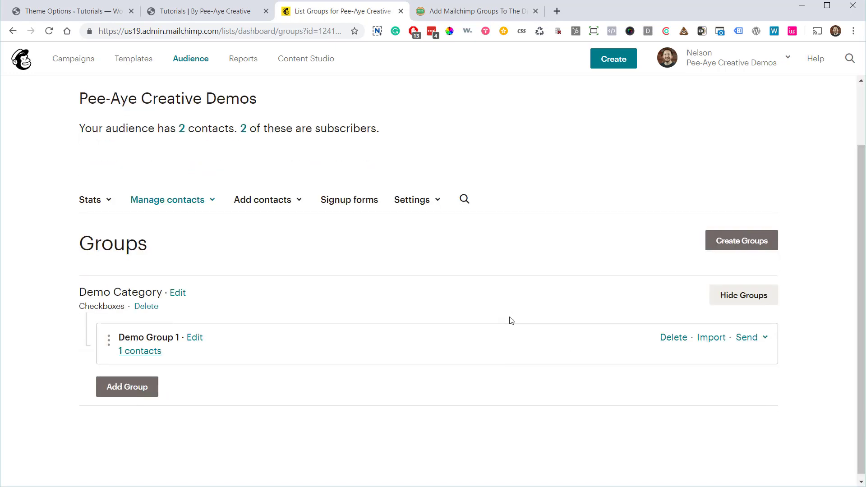
left_click(139, 351)
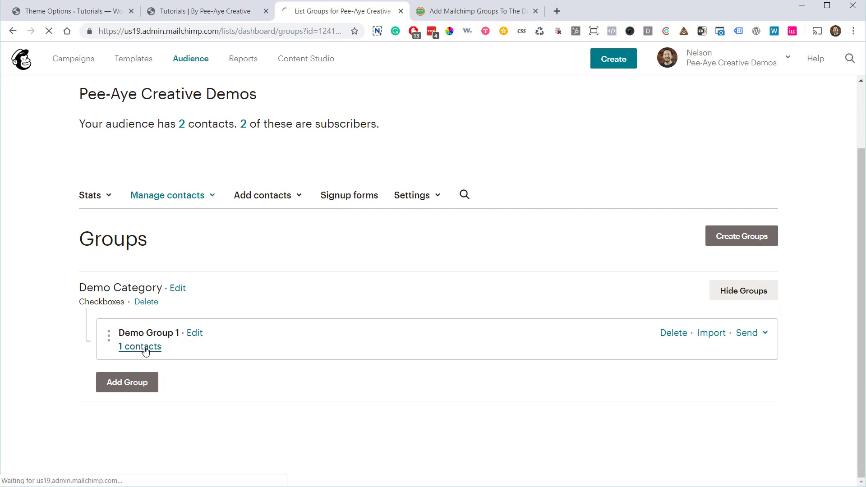
left_click(139, 346)
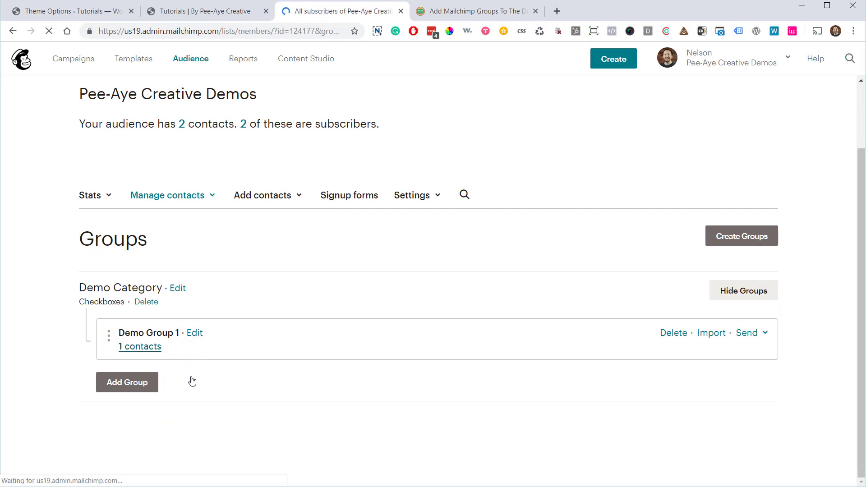
left_click(140, 347)
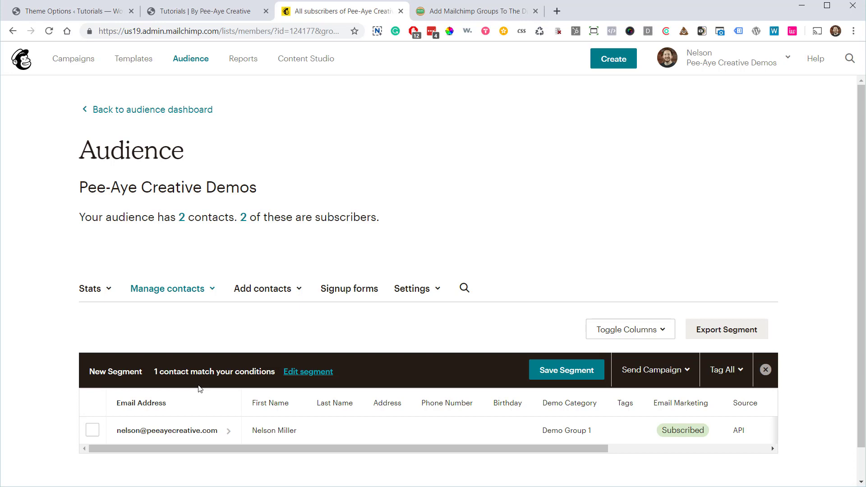
mouse_move(262, 288)
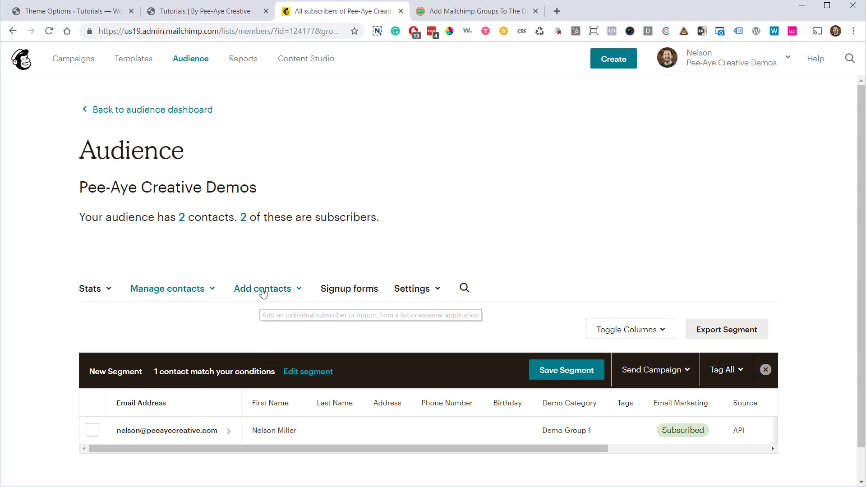
mouse_move(294, 276)
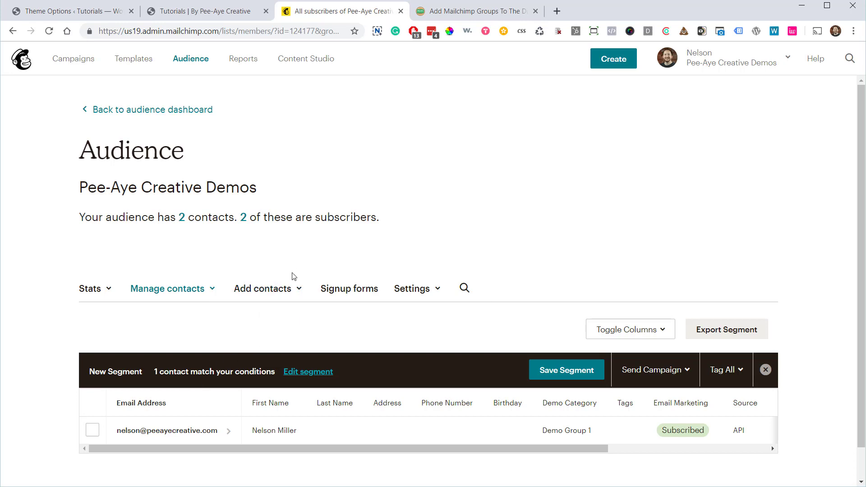
mouse_move(390, 229)
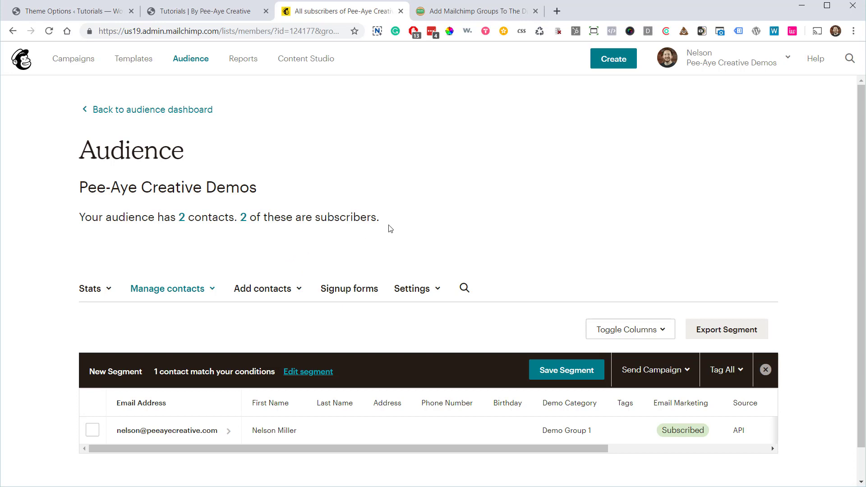
mouse_move(423, 78)
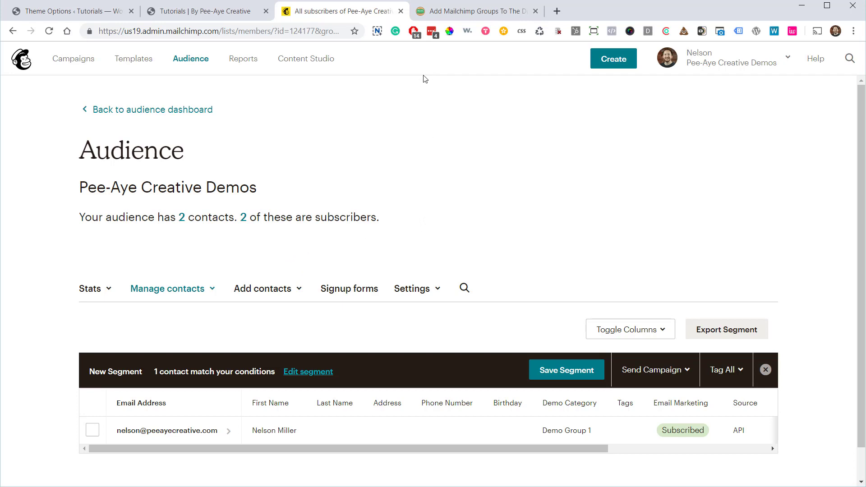
scroll("down", 3)
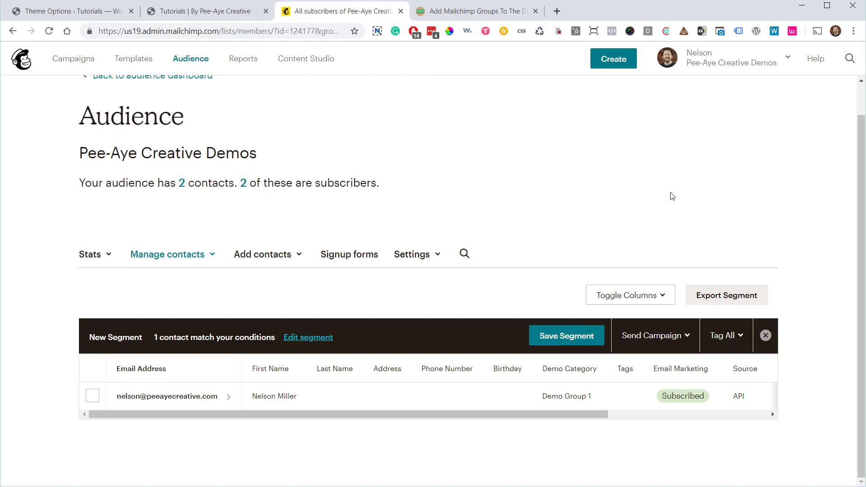